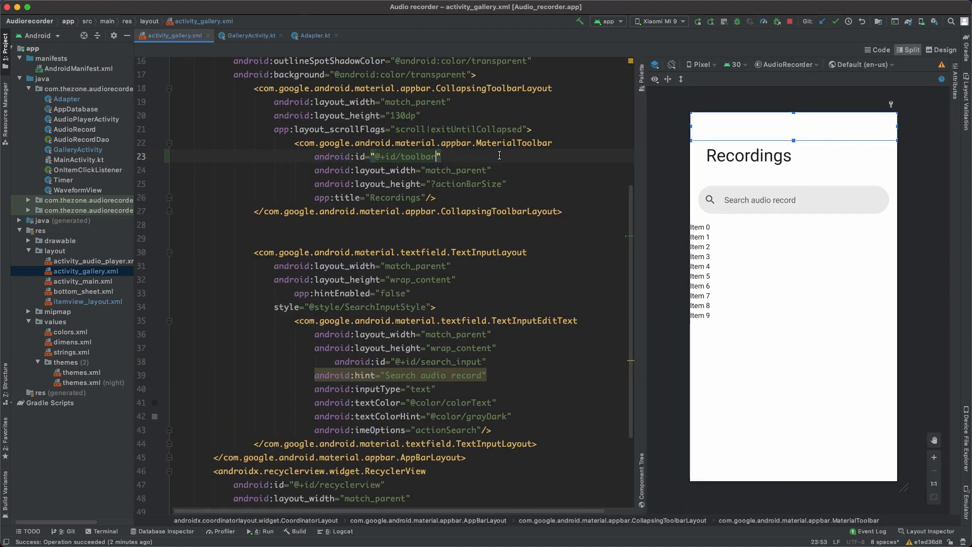
# Add a RelativeLayout with id editBar to the gallery layout
pyautogui.write('<RelativeLayout')
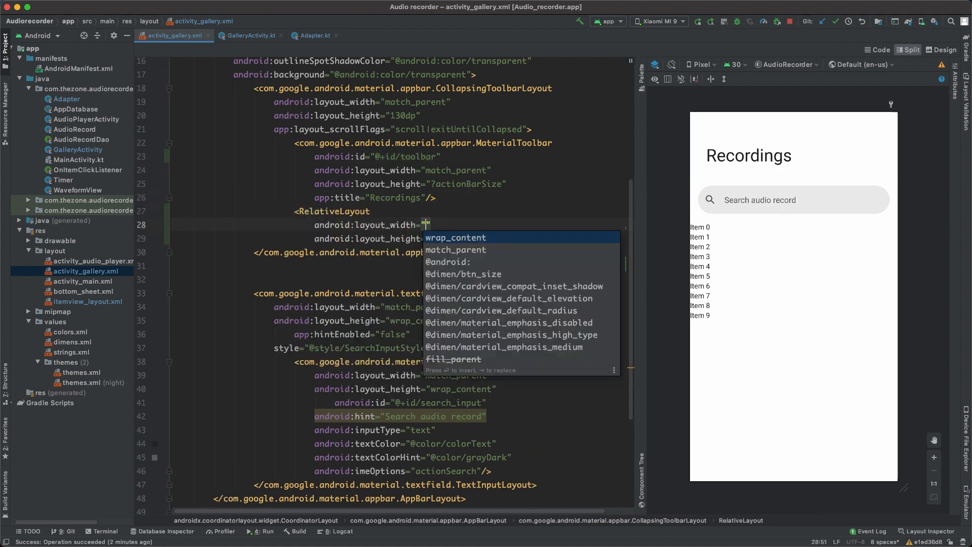
pyautogui.click(455, 237)
pyautogui.write('android:id="')
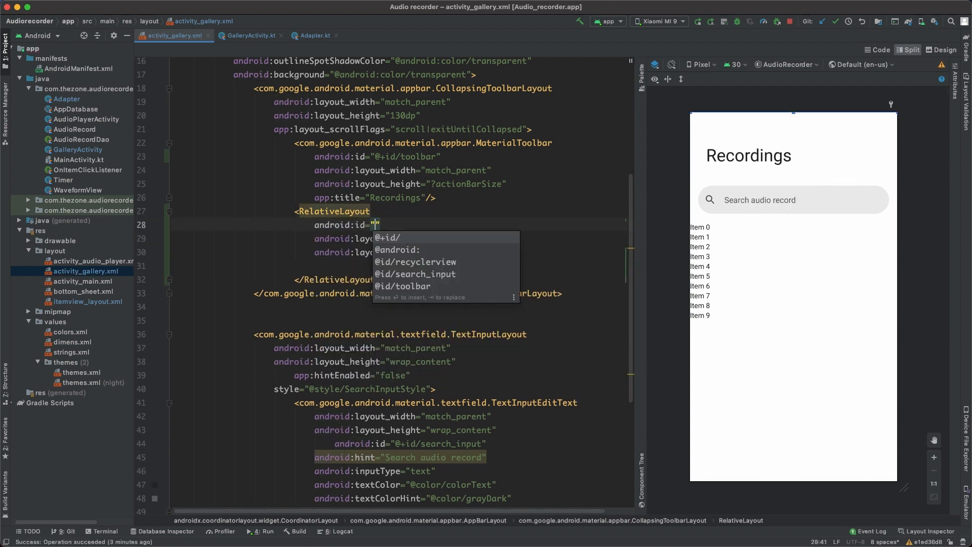
pyautogui.write('@+id/editBar')
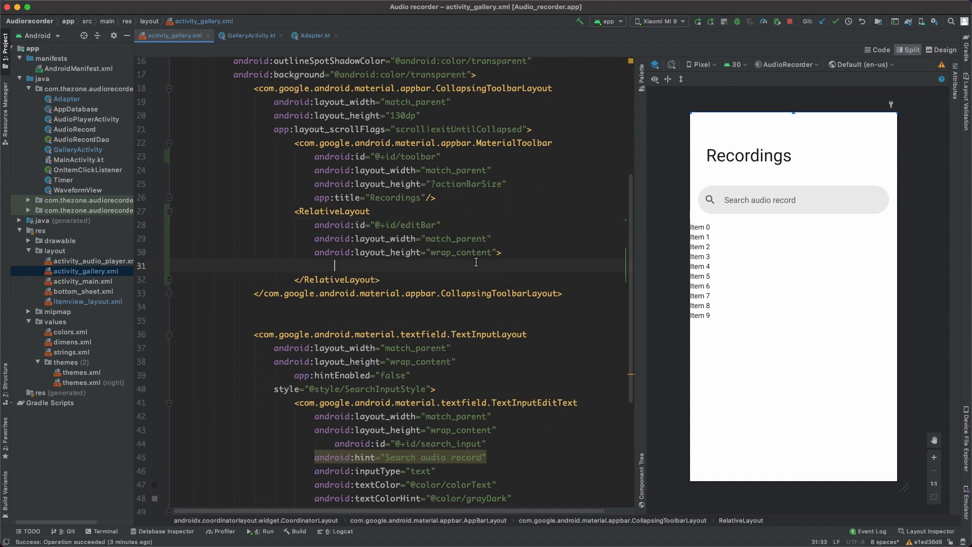
# Add an ImageButton with id btnClose inside editBar
pyautogui.write('<ImageButton')
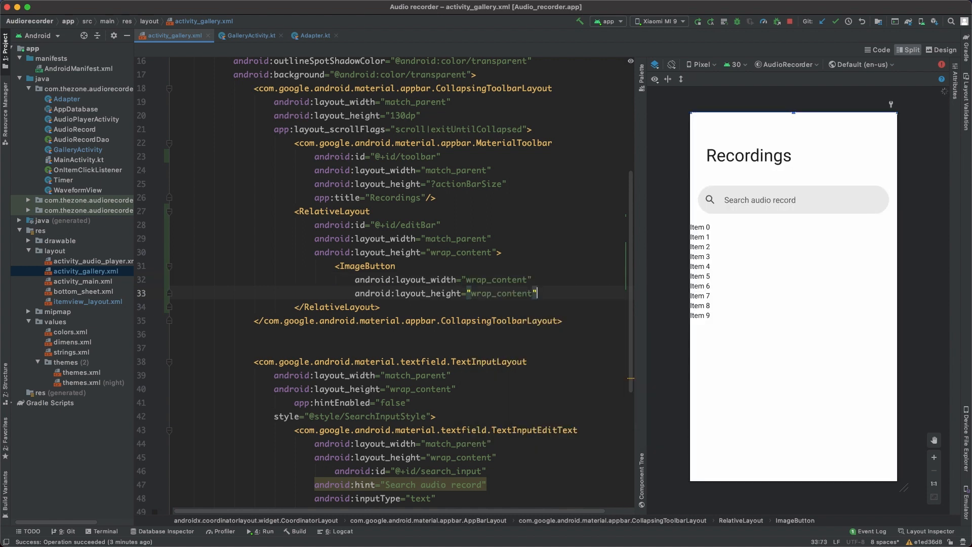
pyautogui.write('i')
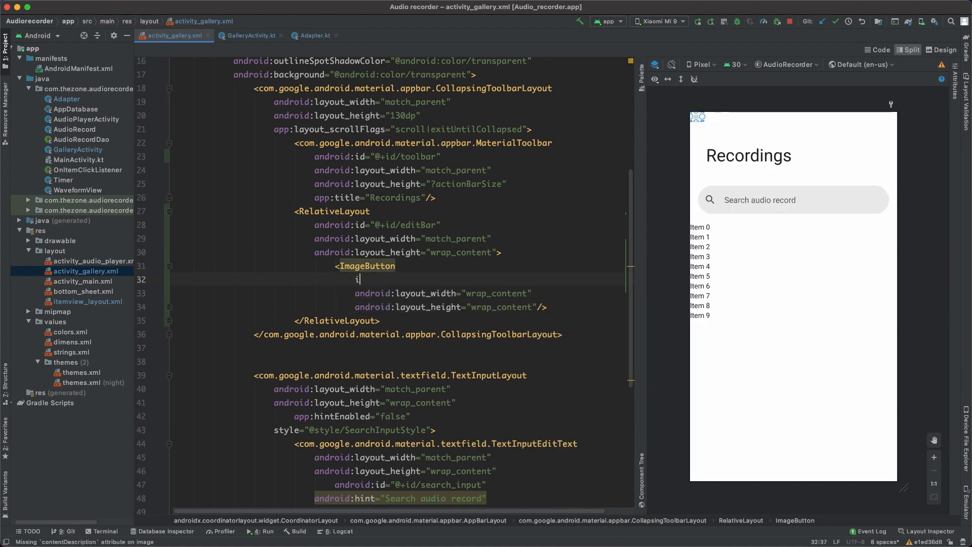
pyautogui.write('android:id="@+id/btn')
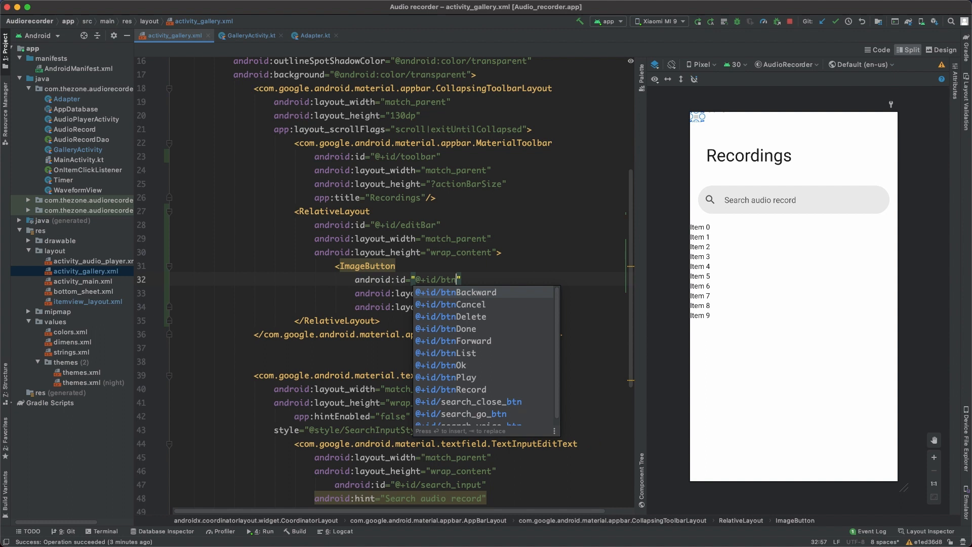
pyautogui.write('Close')
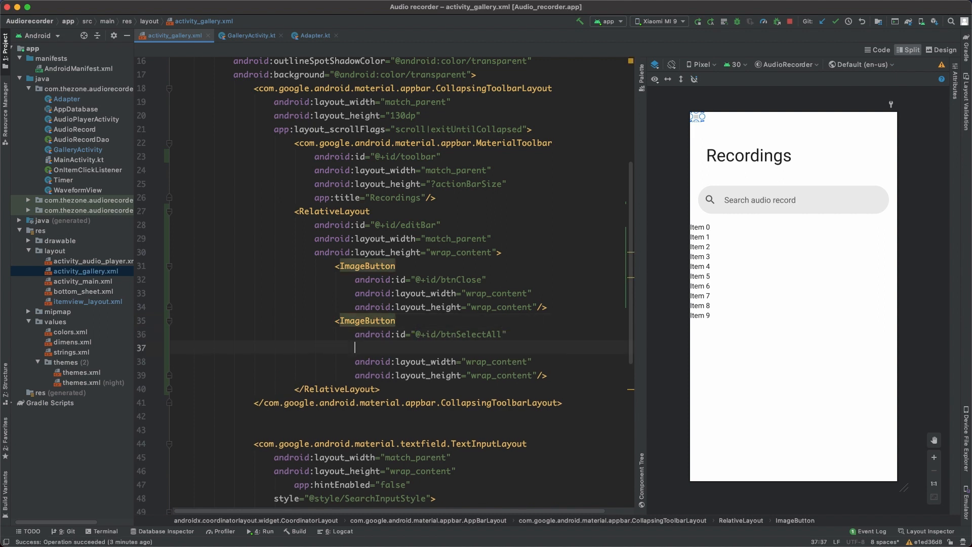
pyautogui.write('android:background=""')
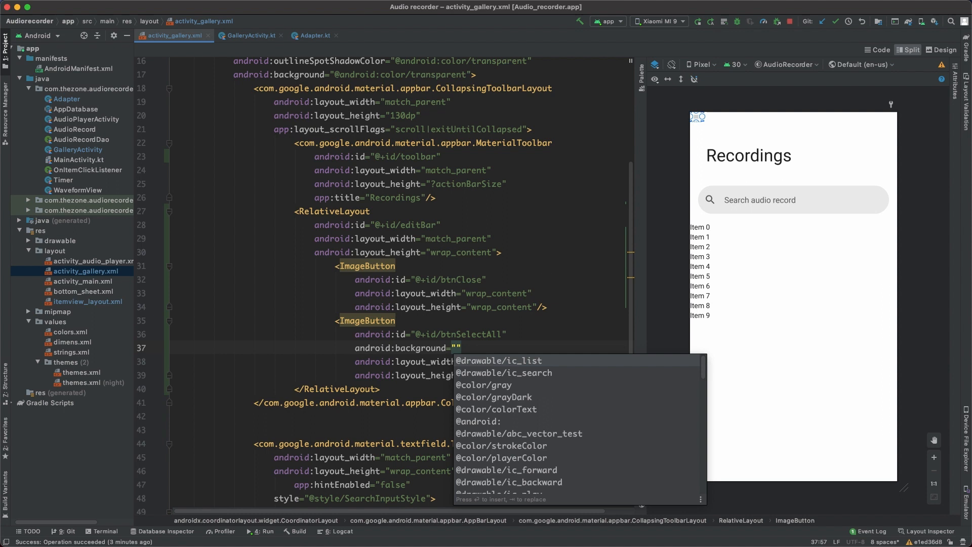
pyautogui.click(503, 360)
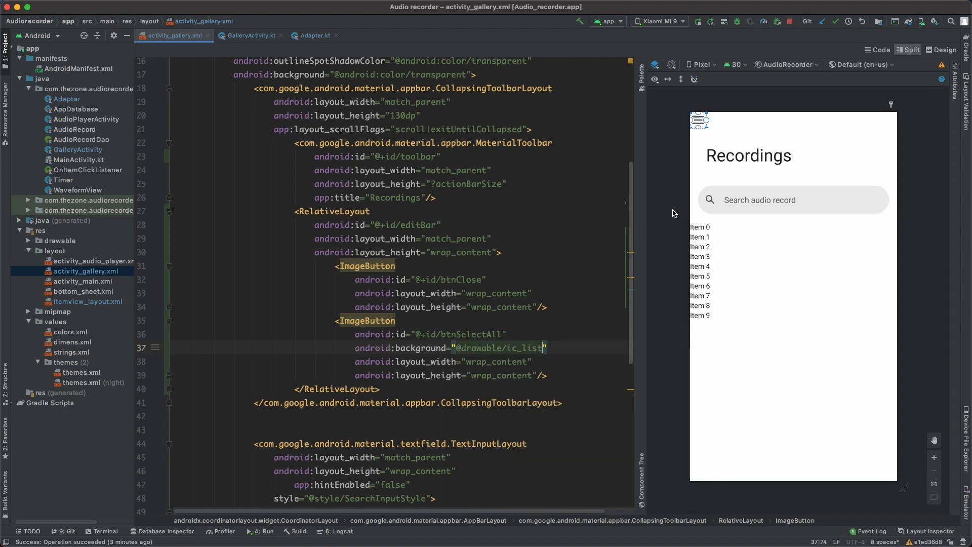
pyautogui.scroll(-3)
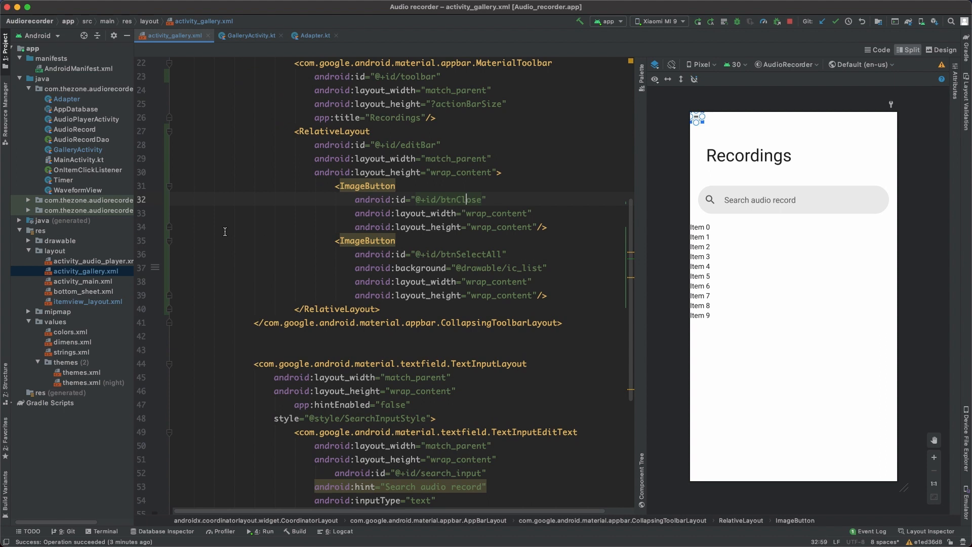
# Start a new Vector Asset in drawable and choose the close clip-art icon
pyautogui.rightClick(60, 241)
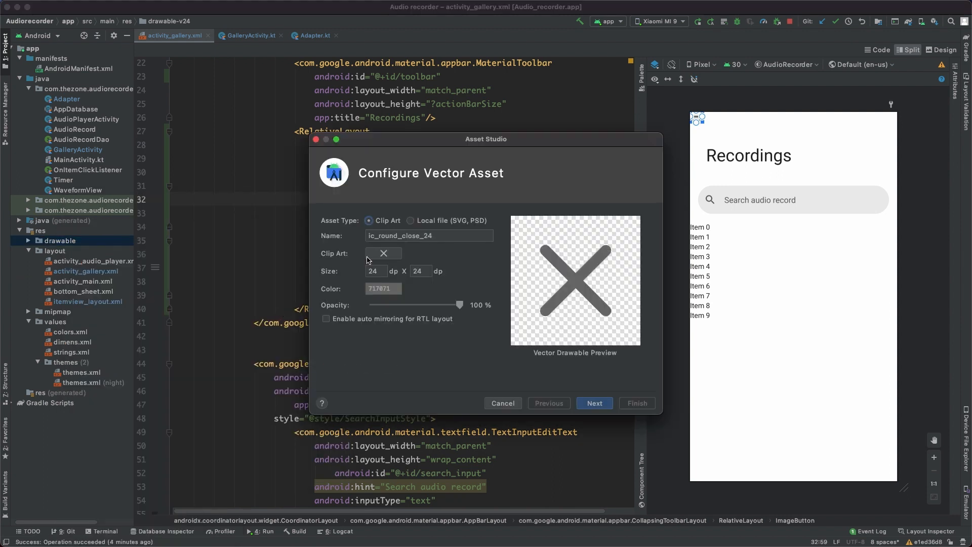
pyautogui.click(383, 253)
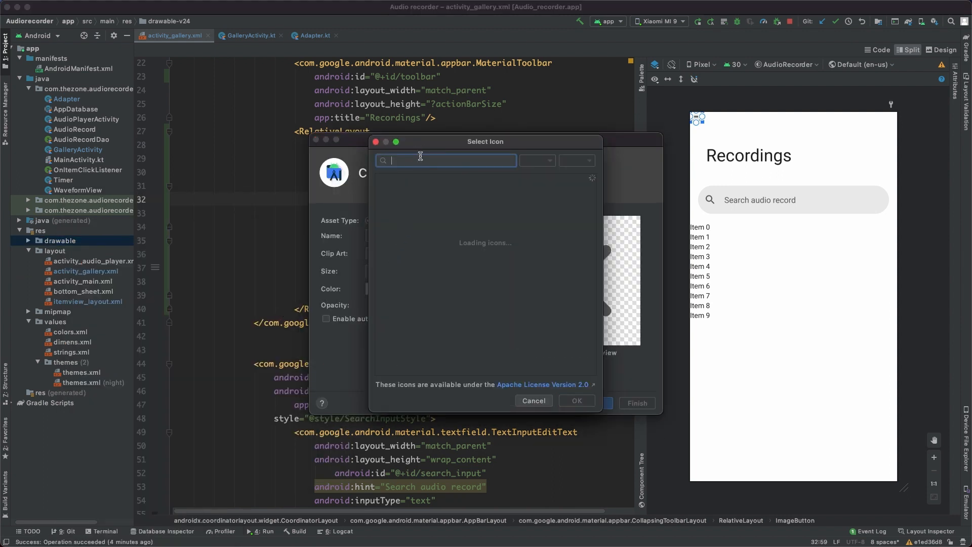
pyautogui.write('close')
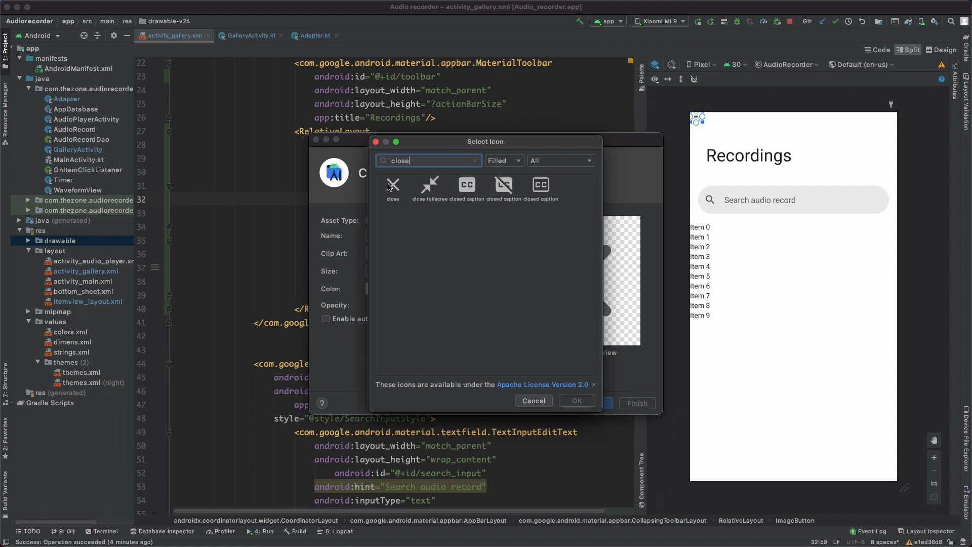
pyautogui.click(502, 161)
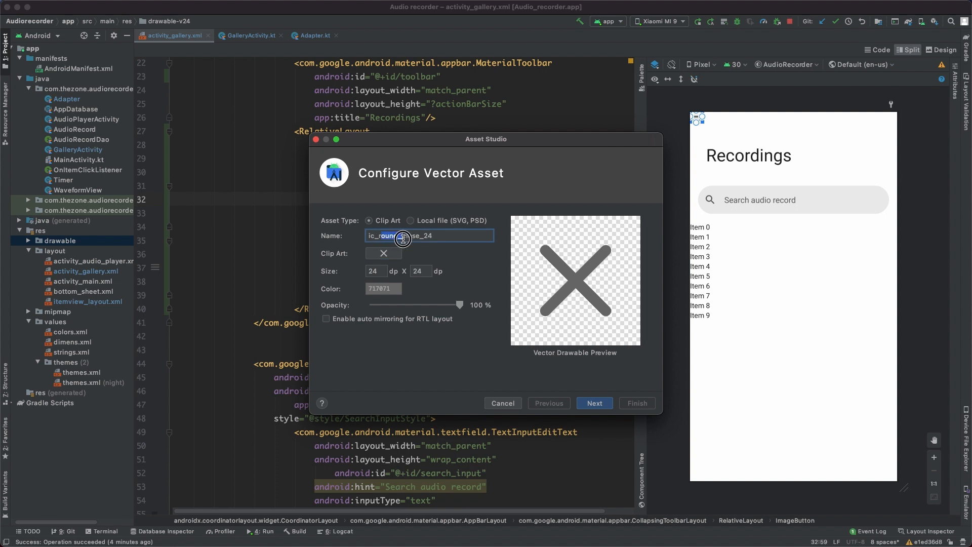
# Name the asset ic_close, finish it and add the new file to Git
pyautogui.write('ic_close_24')
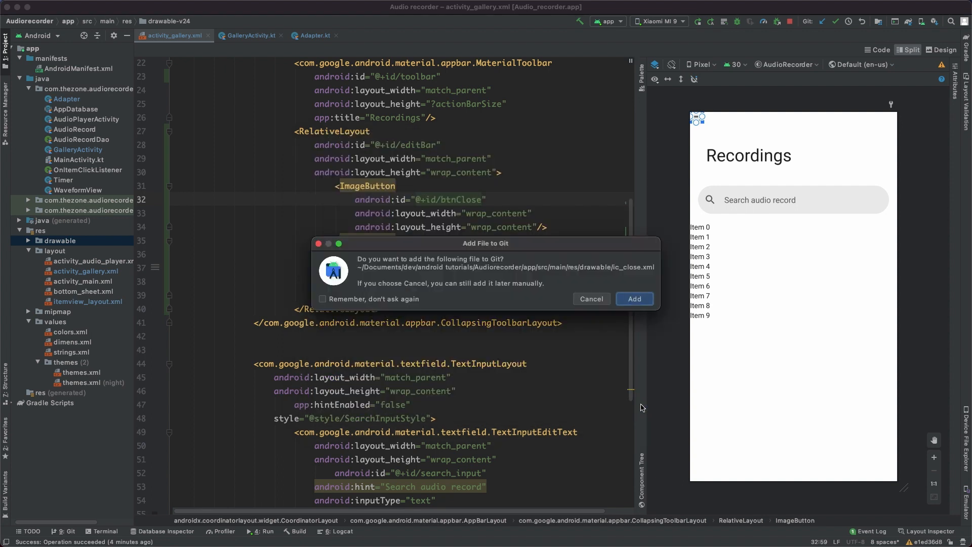
pyautogui.click(634, 298)
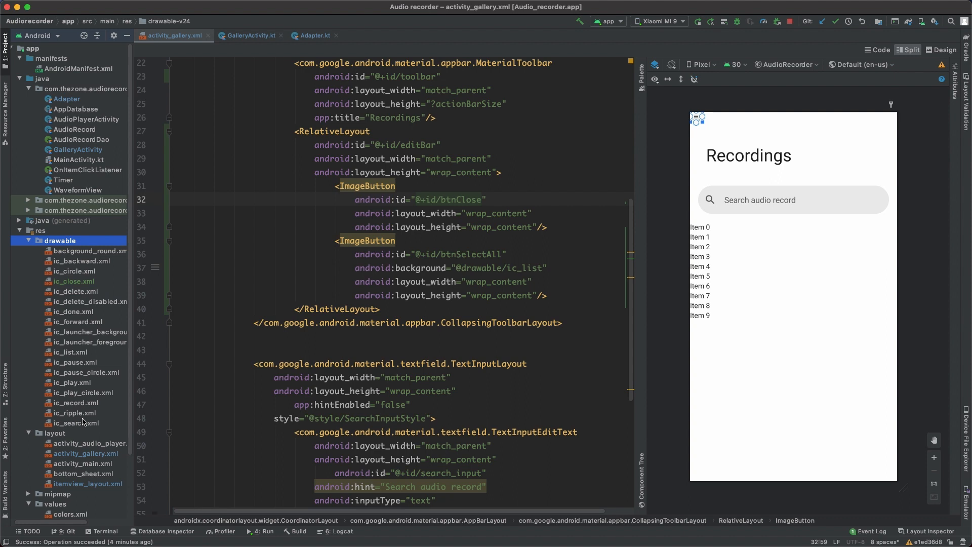
# Check that ic_list.xml uses a 32dp size, then return to the gallery layout
pyautogui.doubleClick(71, 351)
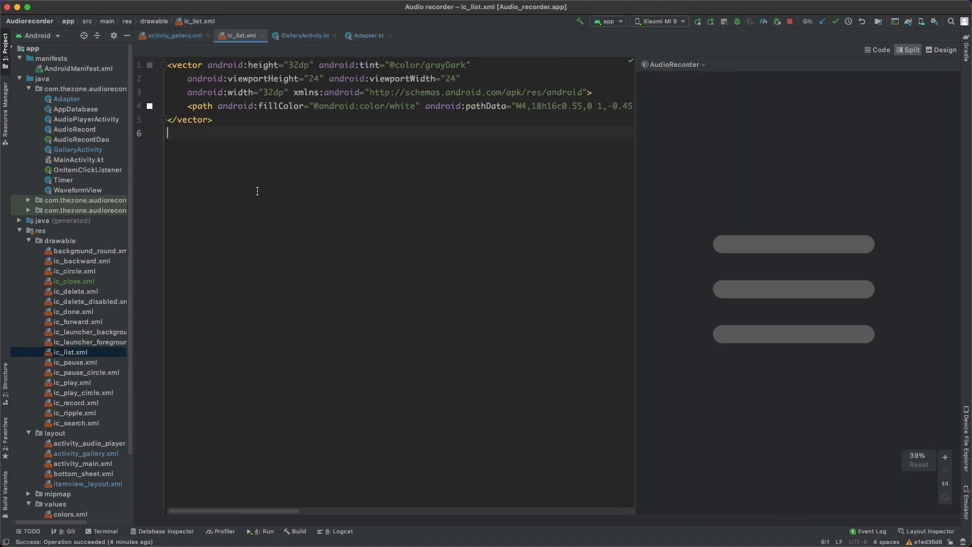
pyautogui.doubleClick(298, 64)
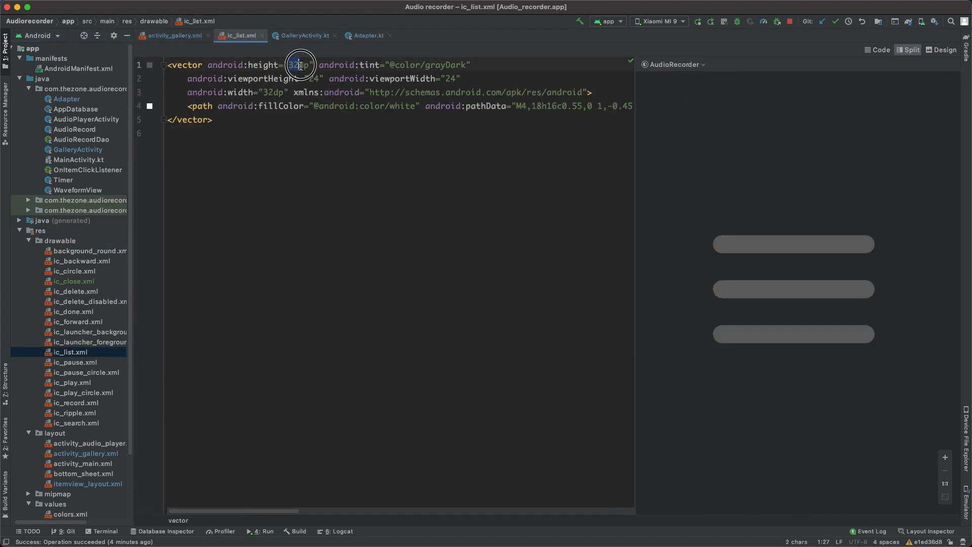
pyautogui.click(313, 78)
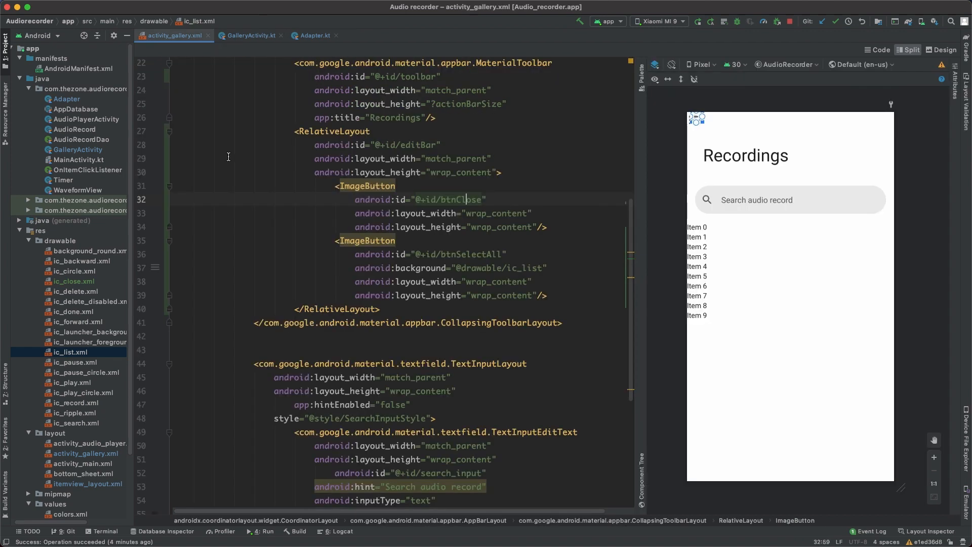
# Change ic_close.xml height and width from 24dp to 32dp
pyautogui.click(74, 281)
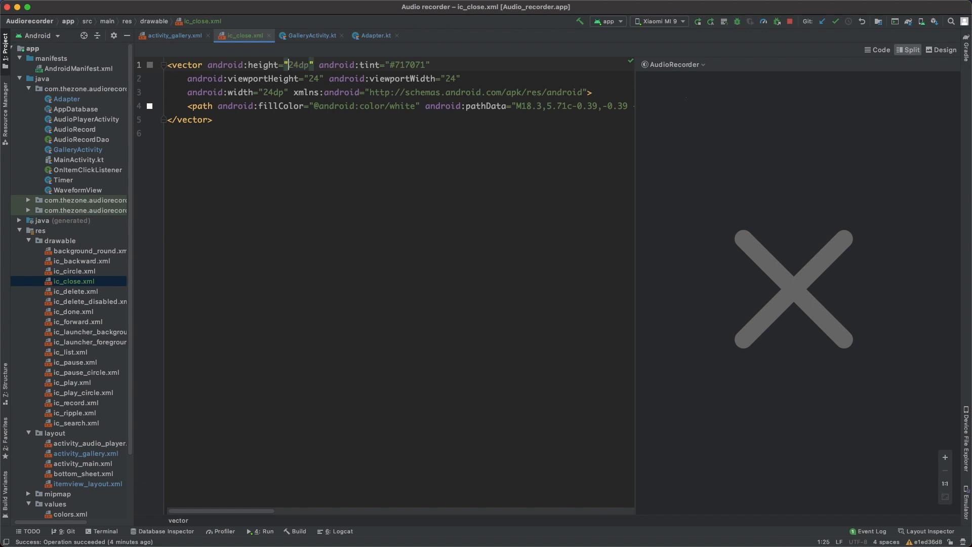
pyautogui.write('32')
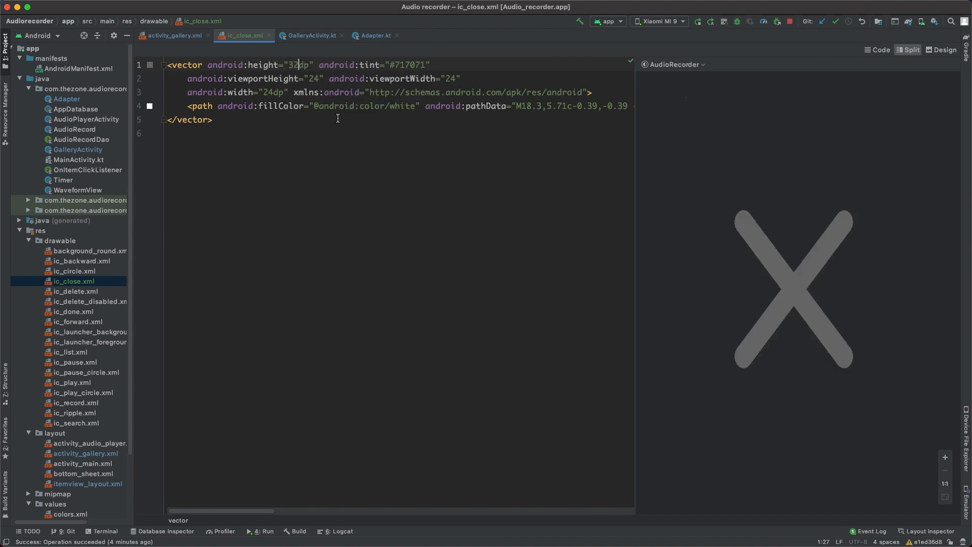
pyautogui.click(273, 92)
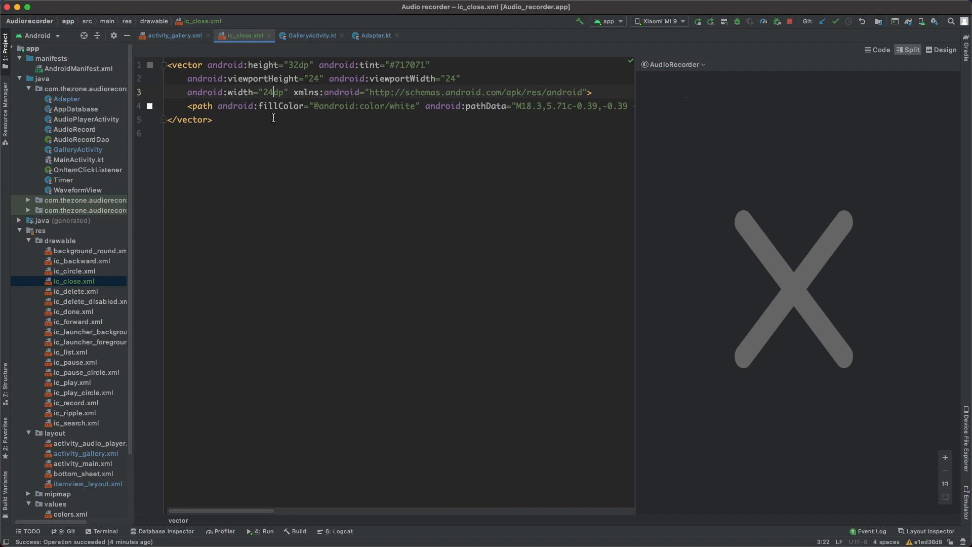
pyautogui.write('3')
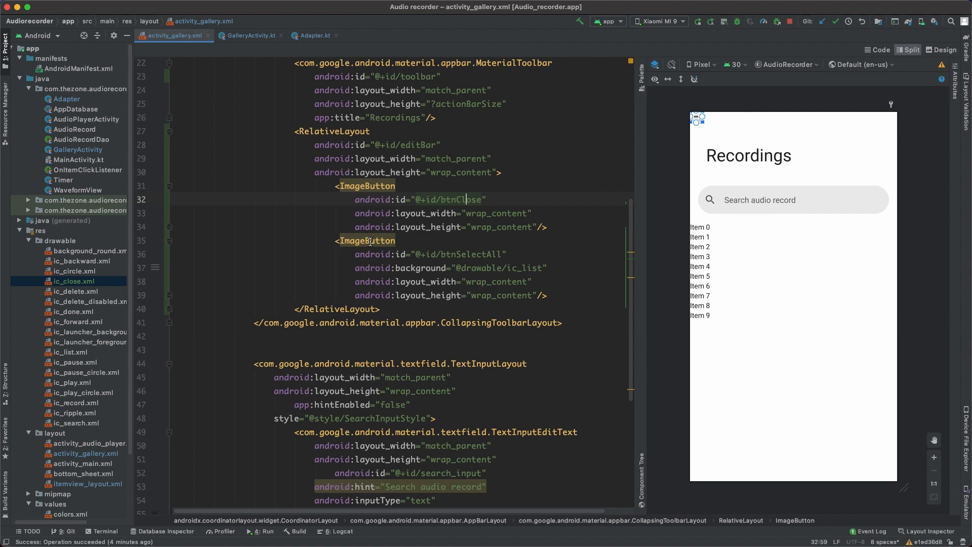
# Align the btnSelectAll button to the parent end
pyautogui.write('background="@drawable/ic_close')
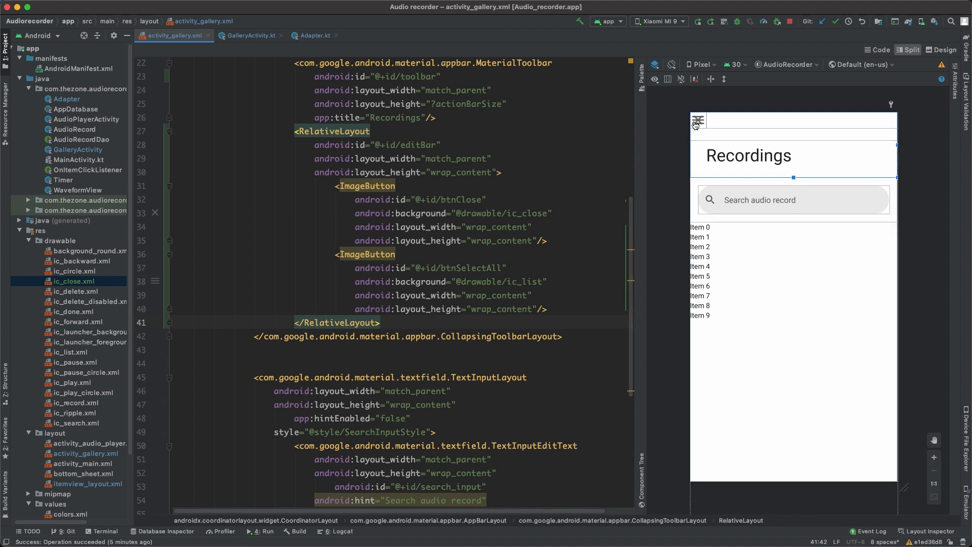
pyautogui.moveTo(738, 219)
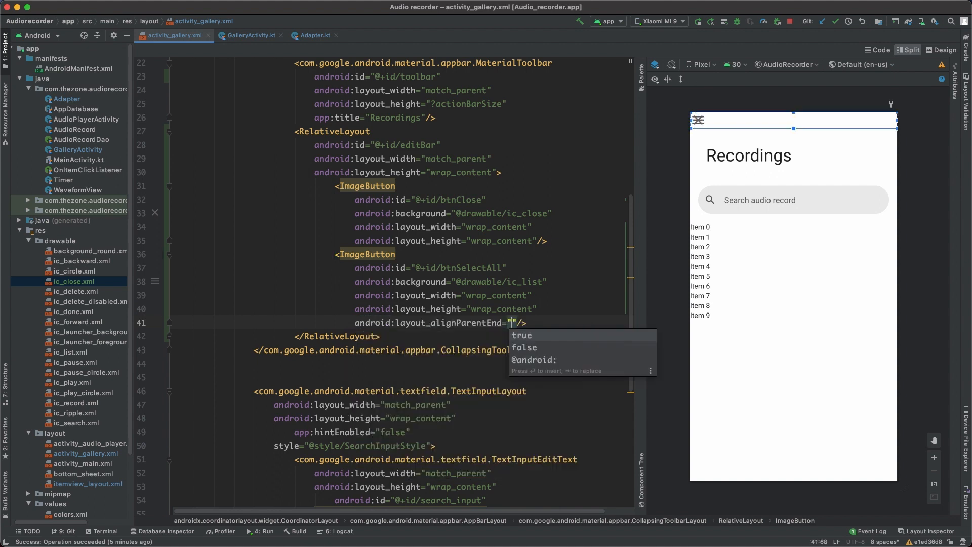
pyautogui.click(522, 335)
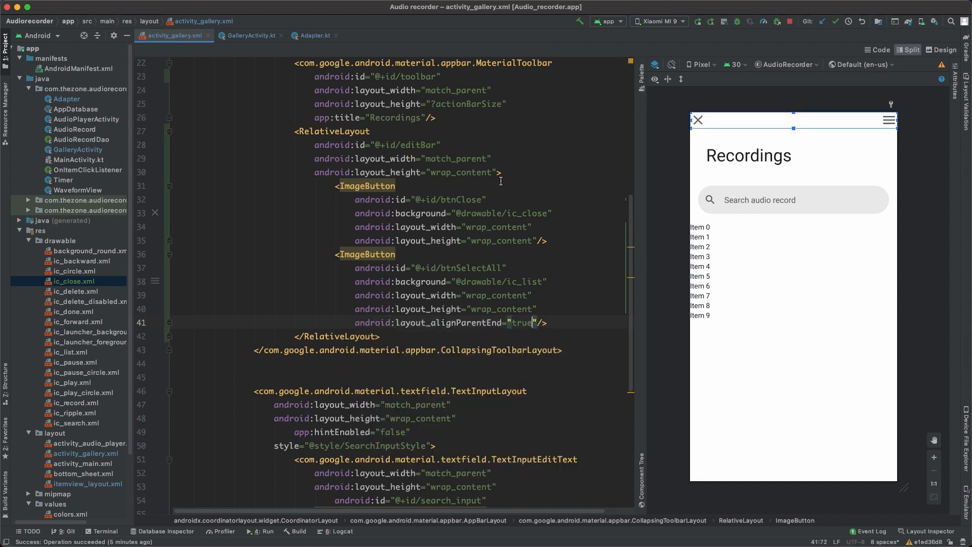
# Give editBar paddingStart 16dp, padding 8dp and visibility gone
pyautogui.write('paddingEnd="16dp')
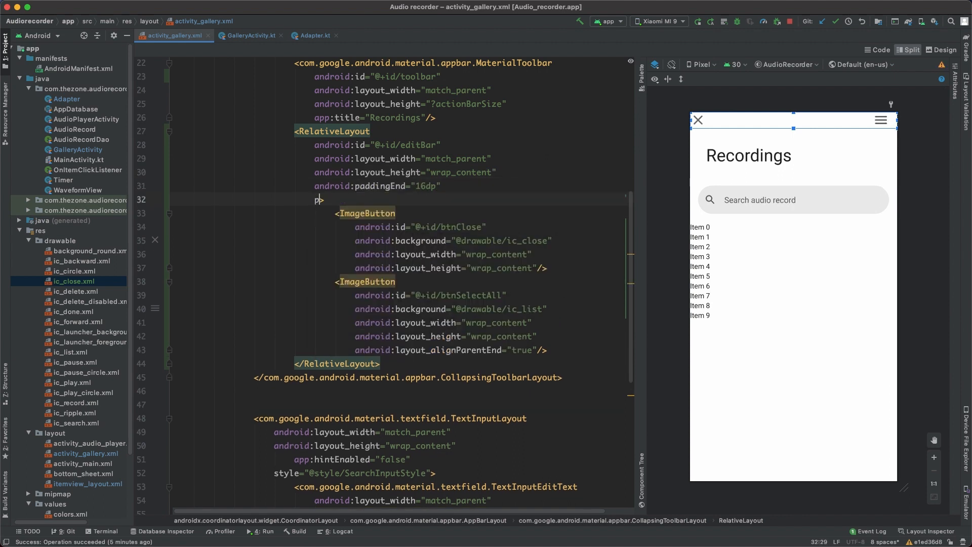
pyautogui.write('android:paddingStart="')
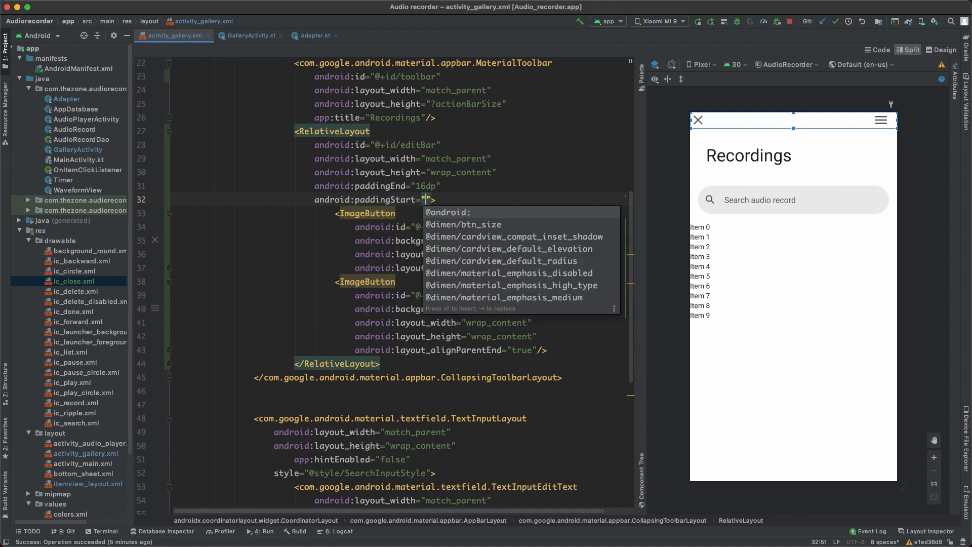
pyautogui.write('16dp')
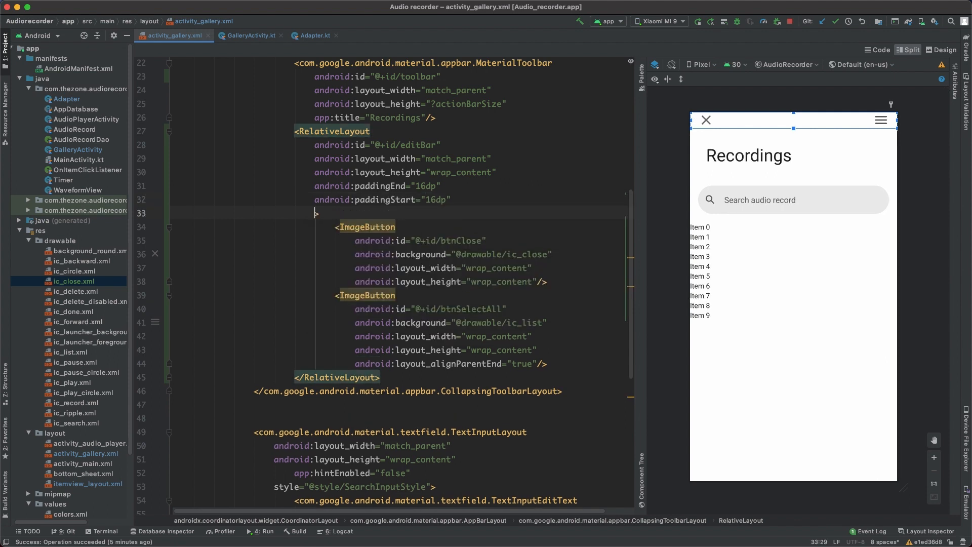
pyautogui.write('android:padding=""')
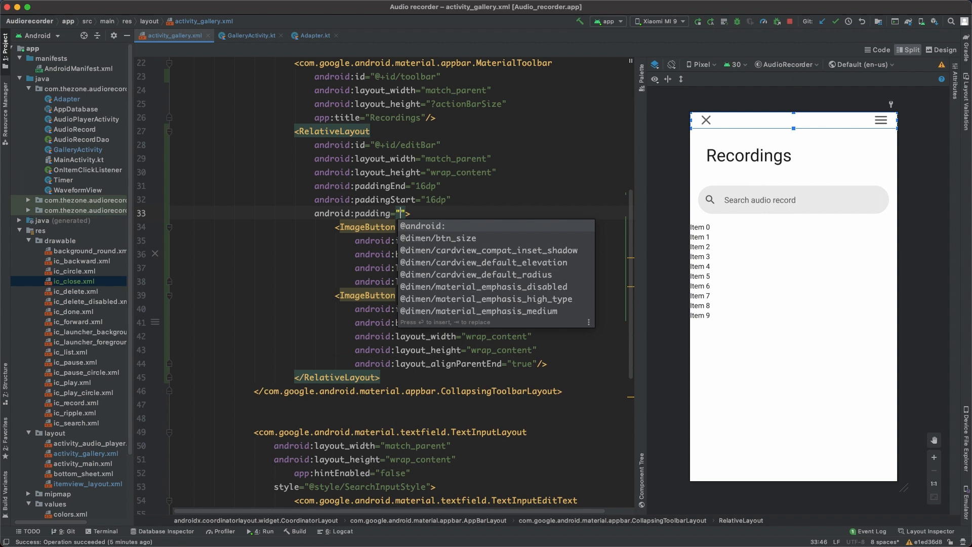
pyautogui.write('8dp')
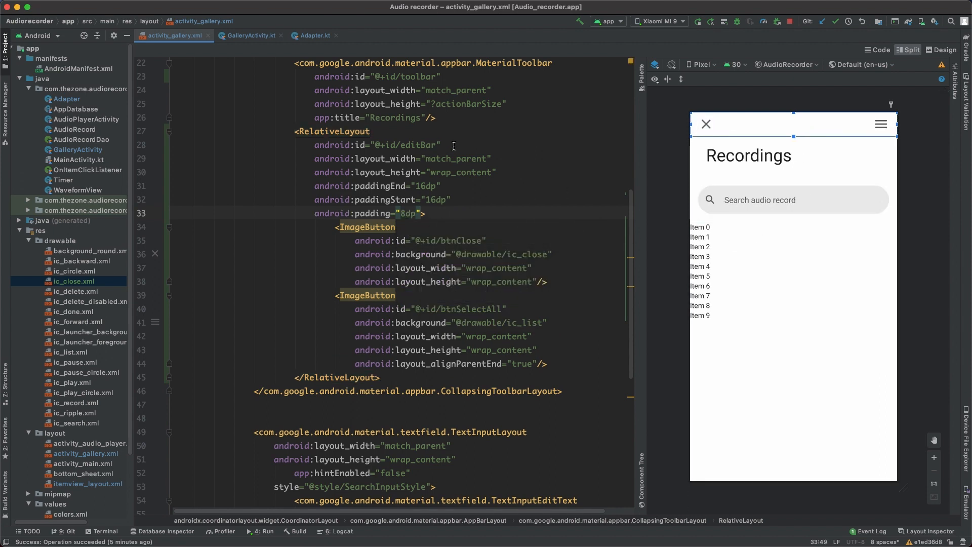
pyautogui.write('android:visibility="gone')
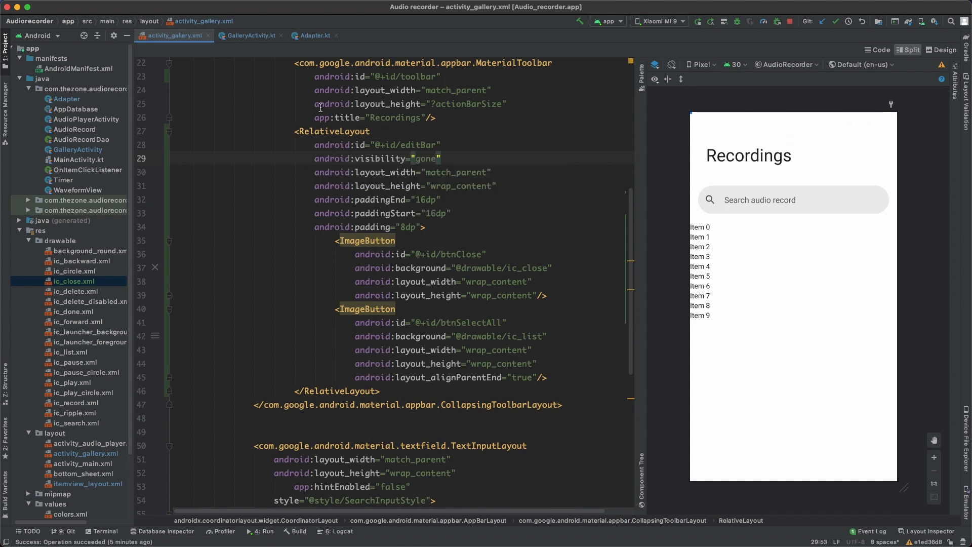
# Declare private lateinit fields editBar, btnClose and btnSelectAll in GalleryActivity.kt
pyautogui.click(248, 35)
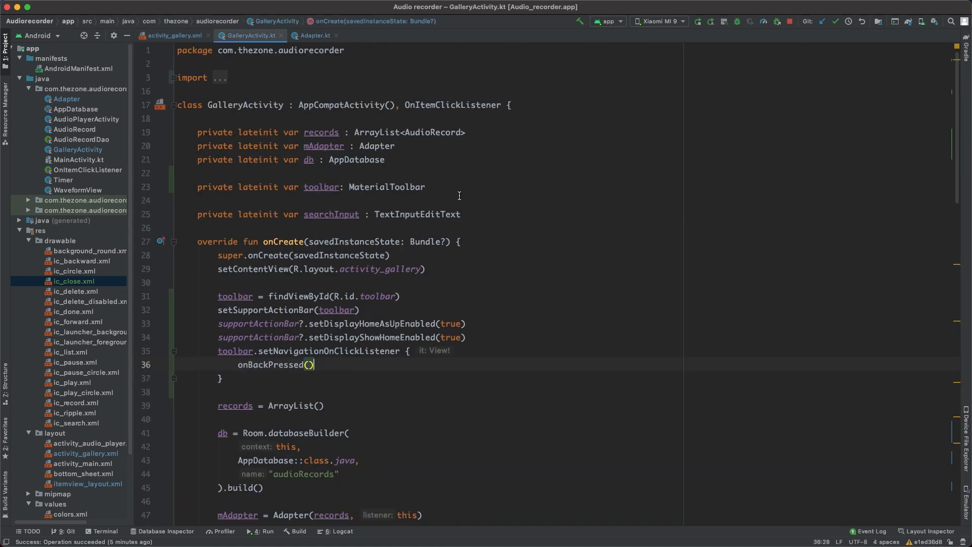
pyautogui.write('private lateinit var e')
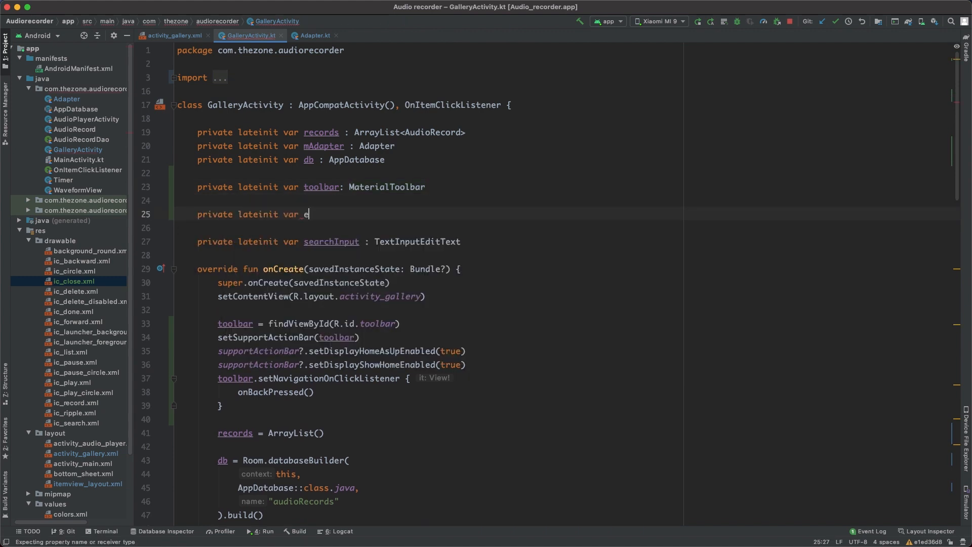
pyautogui.write('ditBar:')
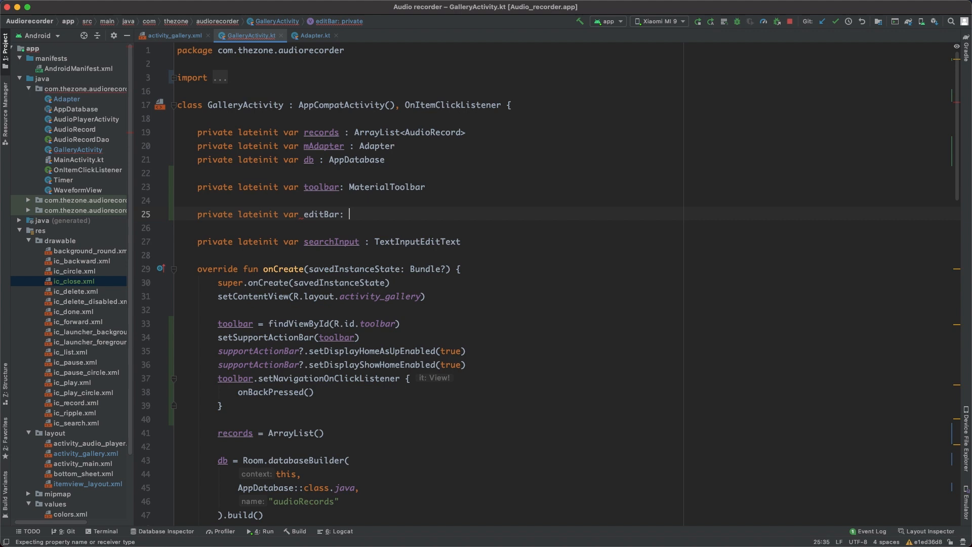
pyautogui.write('View')
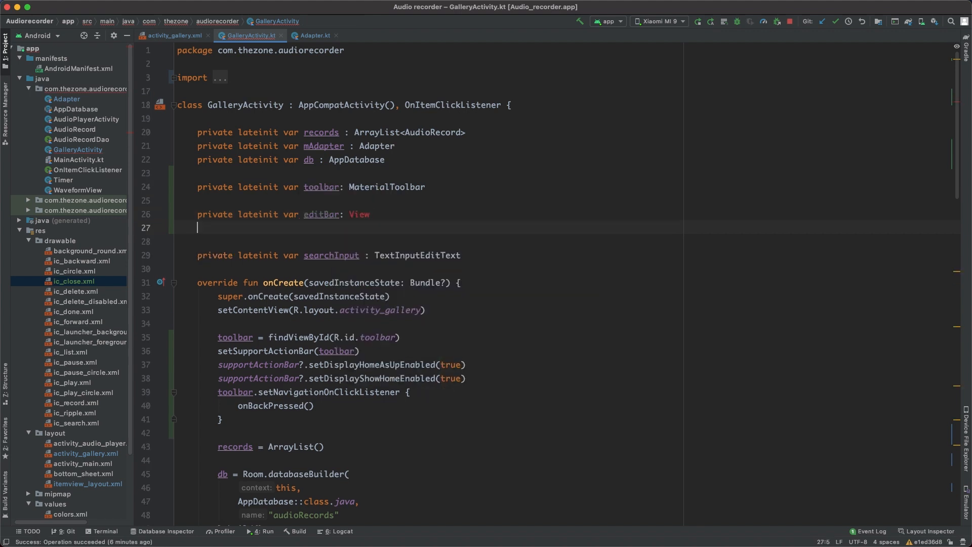
pyautogui.write('private lateinit var')
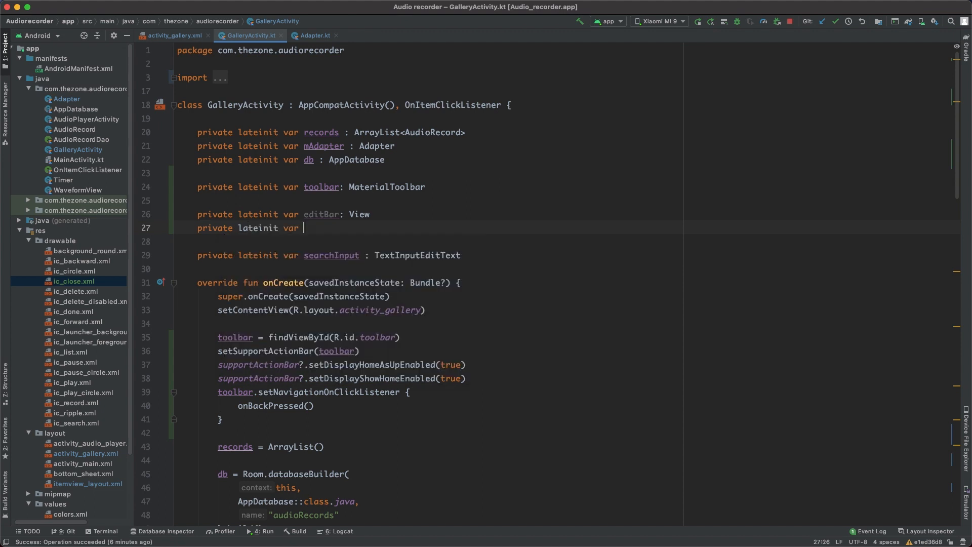
pyautogui.write('btnClos')
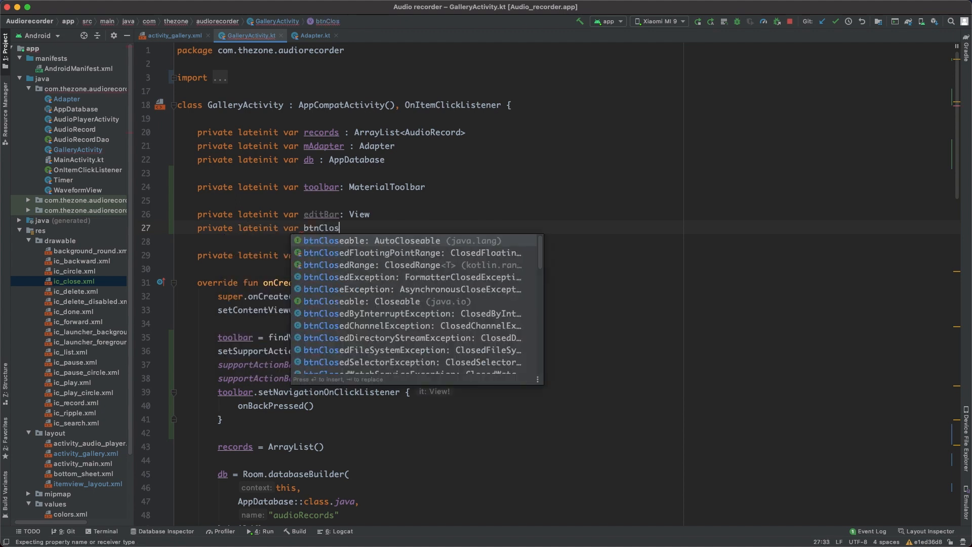
pyautogui.write('e: ImageButton')
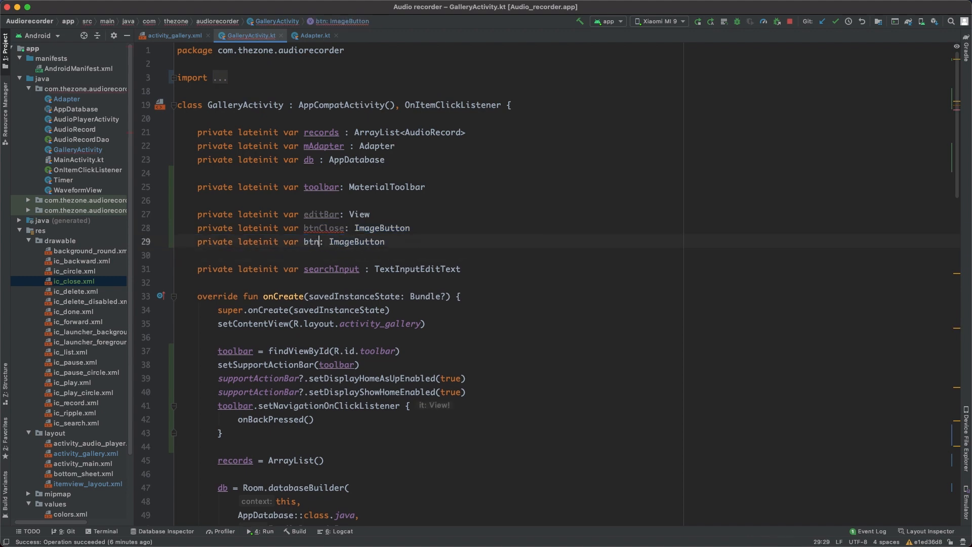
pyautogui.write('SelectAll')
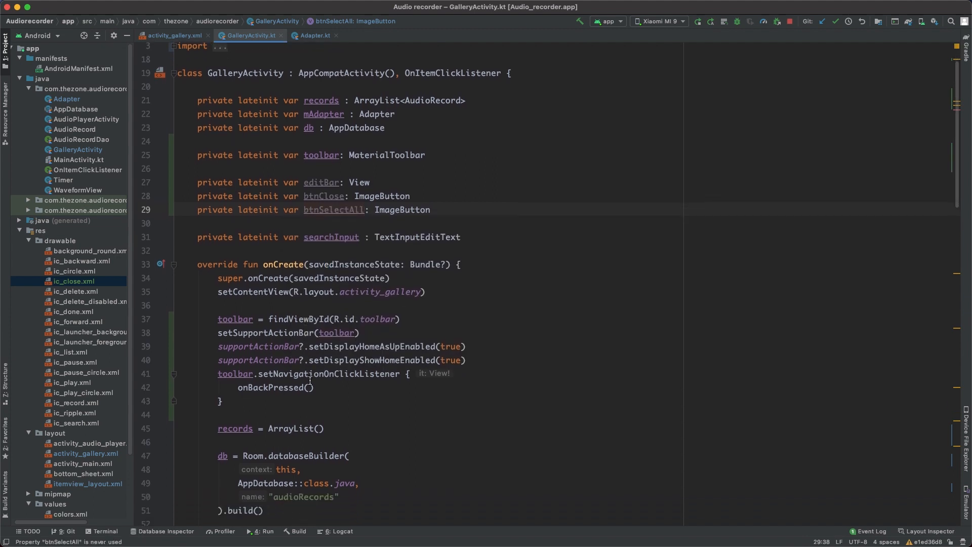
# Bind editBar, btnClose and btnSelectAll with findViewById in onCreate
pyautogui.write('e')
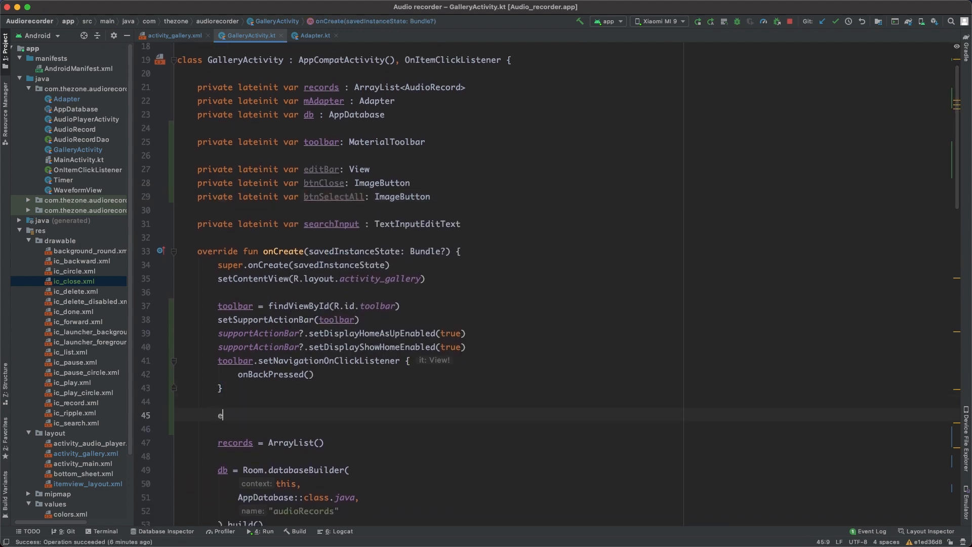
pyautogui.write('ditBar = findViewById(R.')
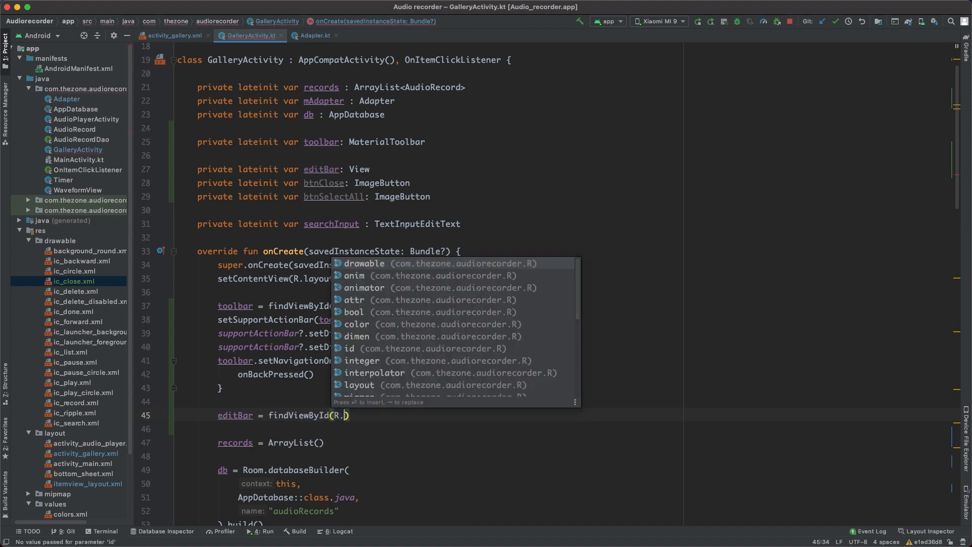
pyautogui.write('id.edi')
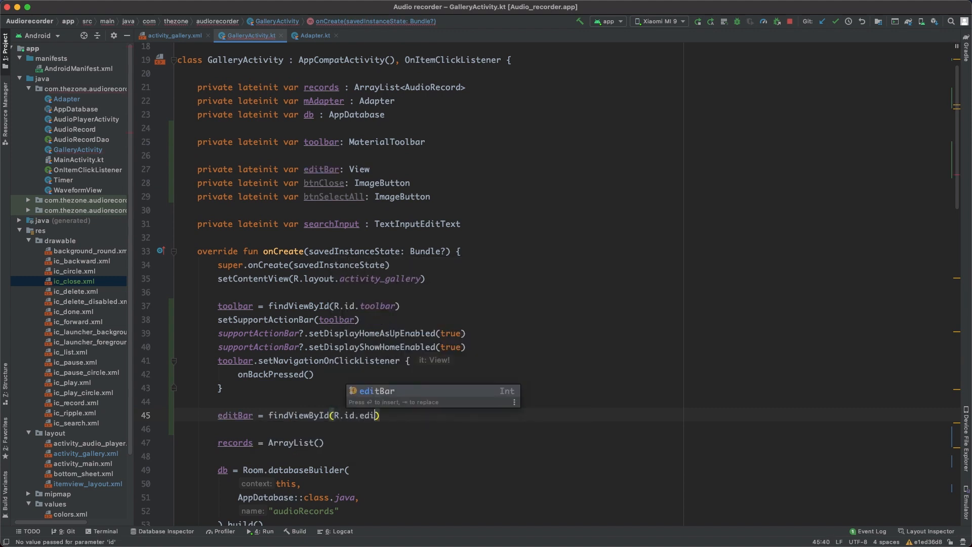
pyautogui.write('btnClose =')
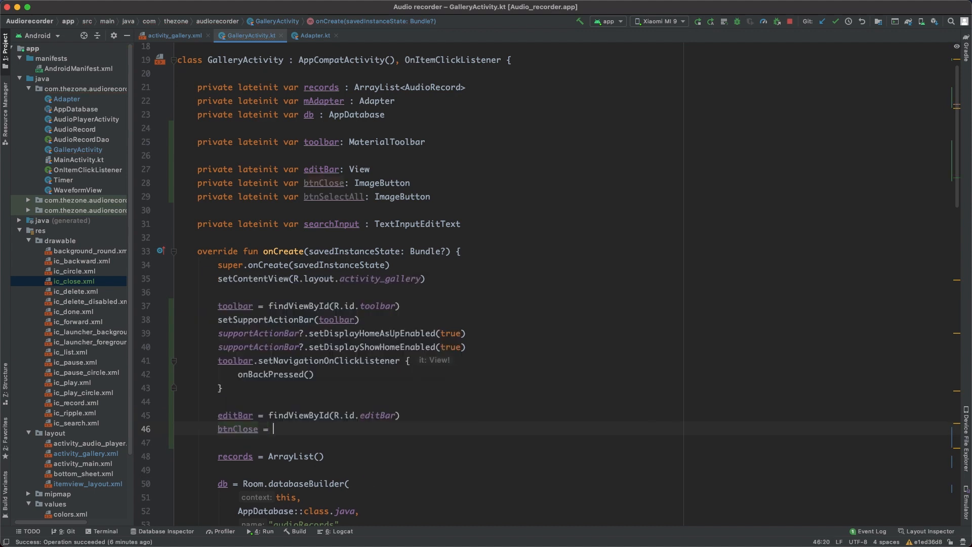
pyautogui.write('findViewById(R.i')
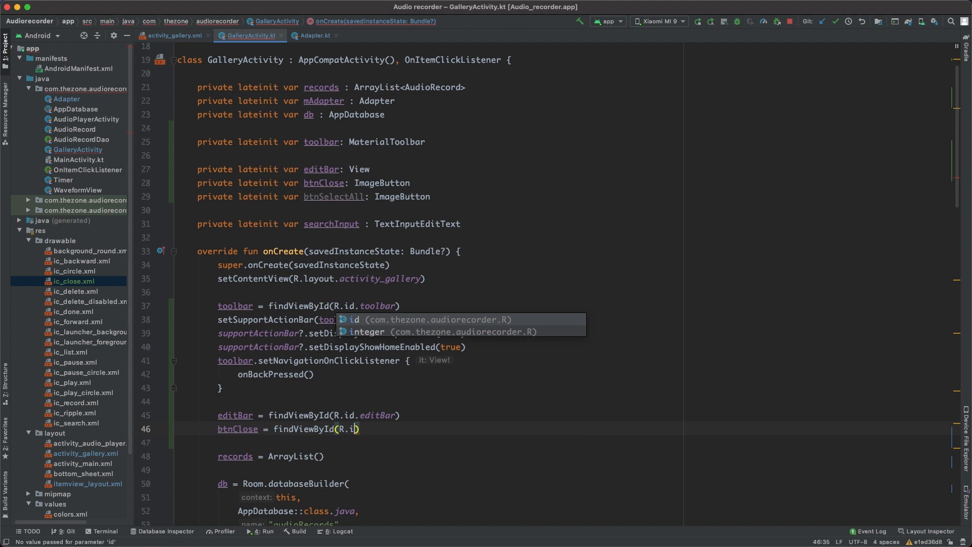
pyautogui.write('btn')
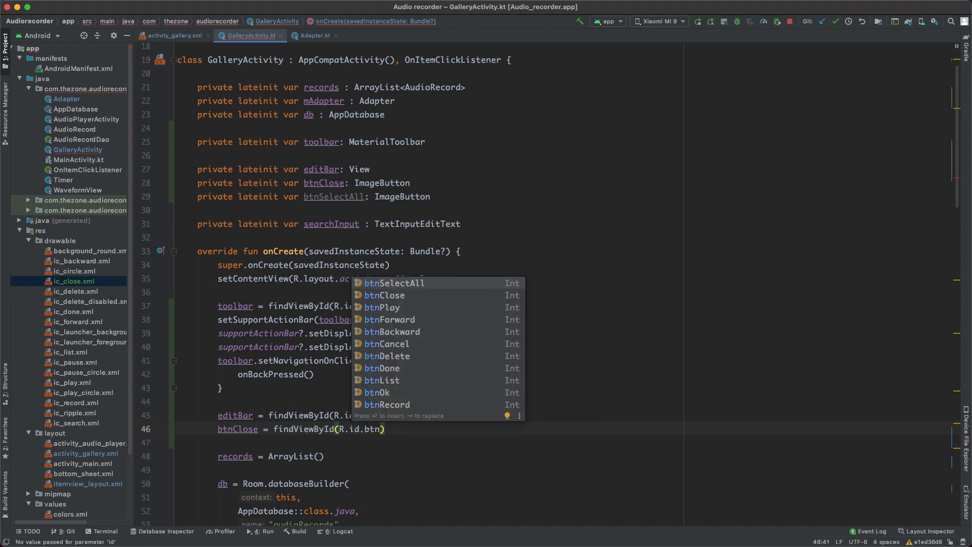
pyautogui.click(383, 294)
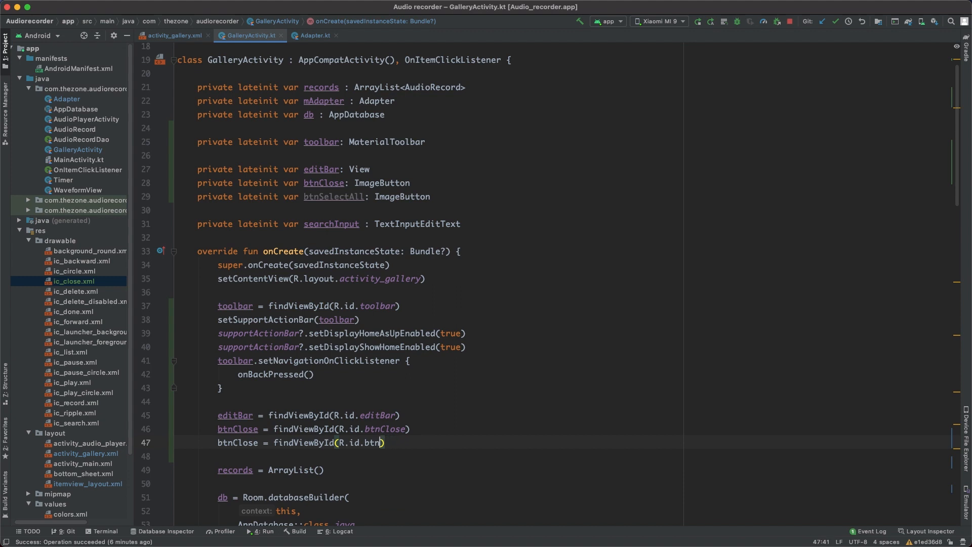
pyautogui.write('SelectAll')
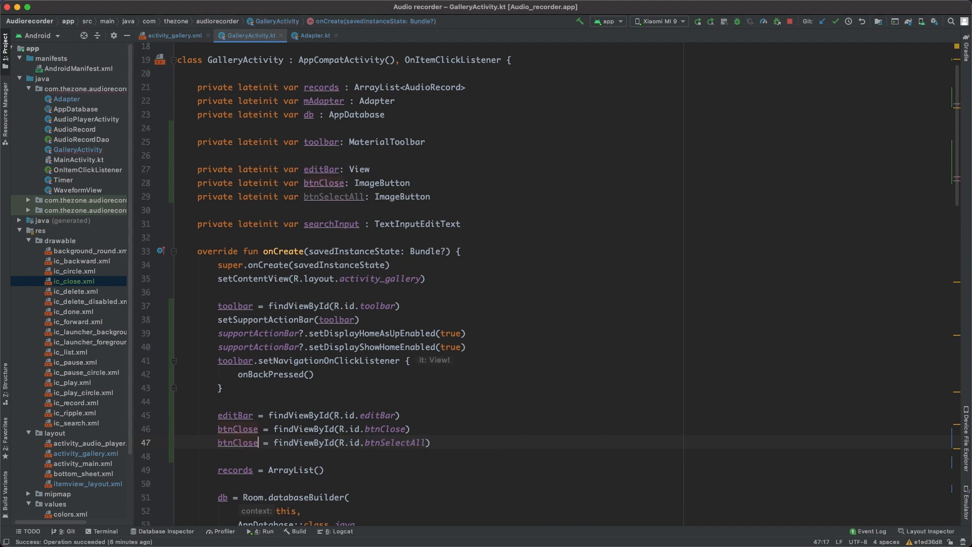
pyautogui.write('sele')
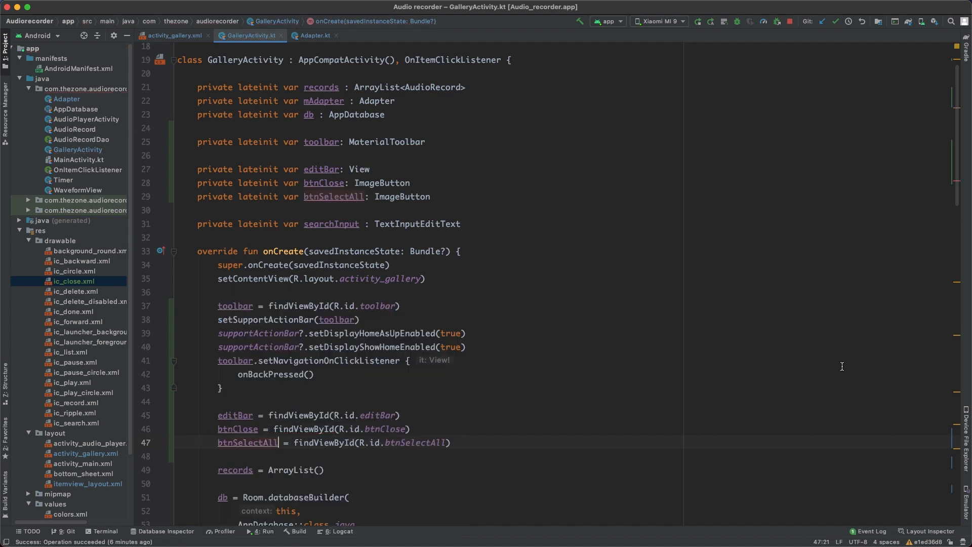
# In onItemLongClickListener, add a check for edit mode with editBar visibility GONE
pyautogui.scroll(-3)
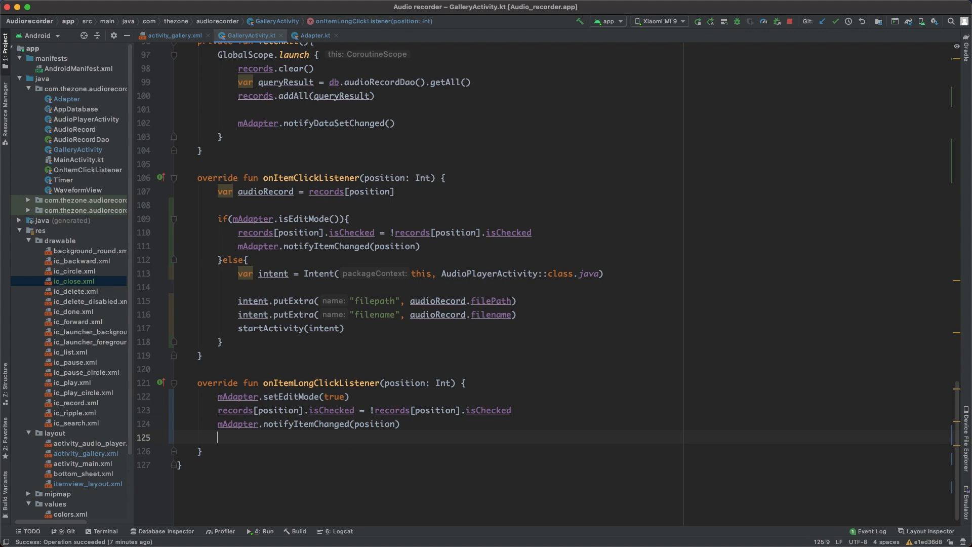
pyautogui.write('if(')
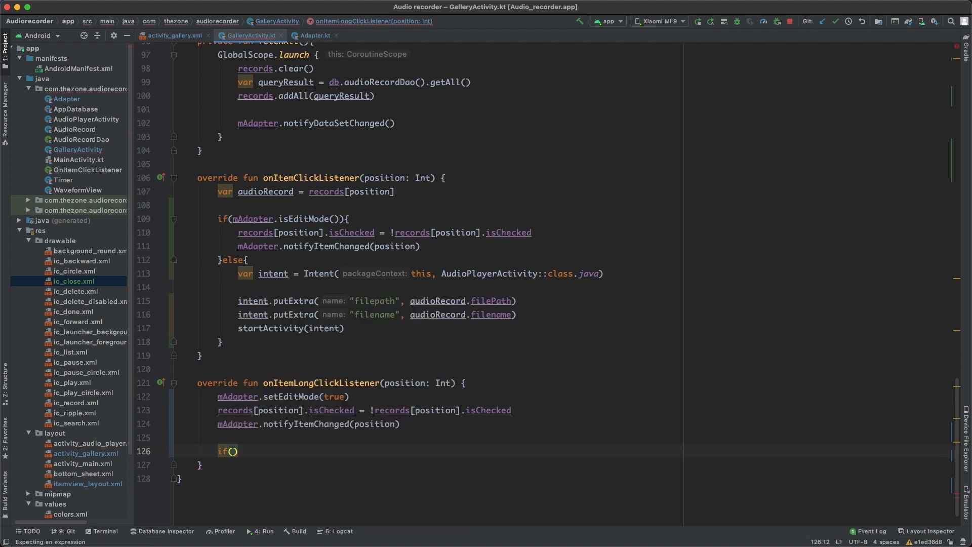
pyautogui.write('m')
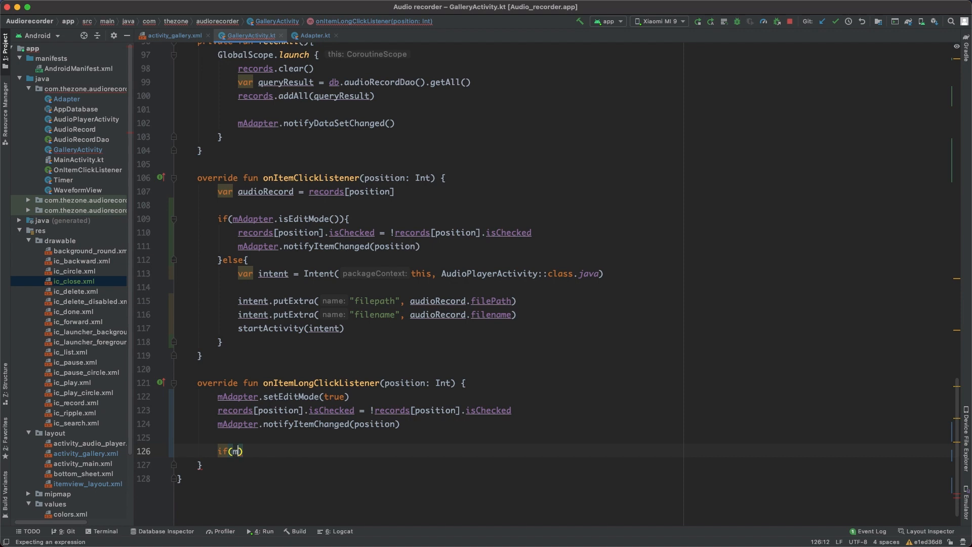
pyautogui.write('Adapter.isEditMode(')
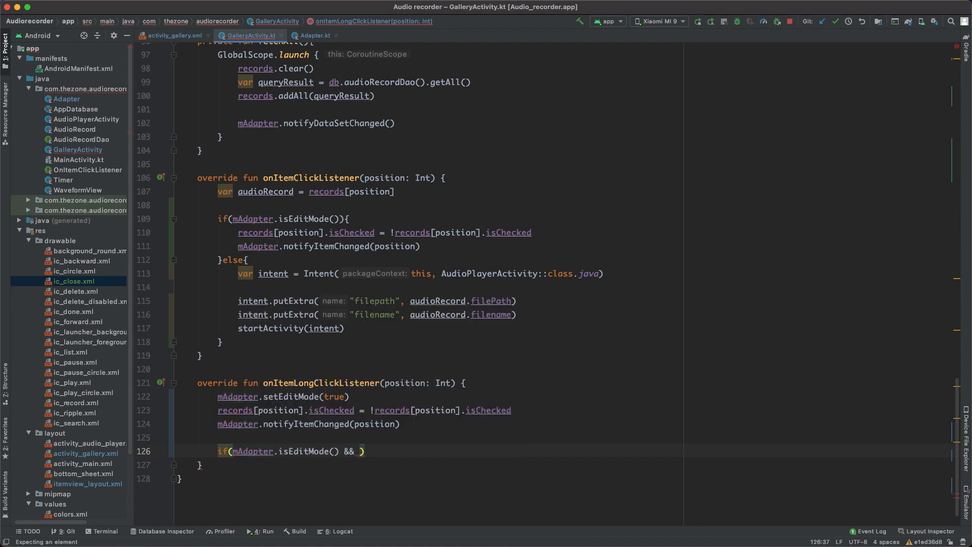
pyautogui.write('editBar.')
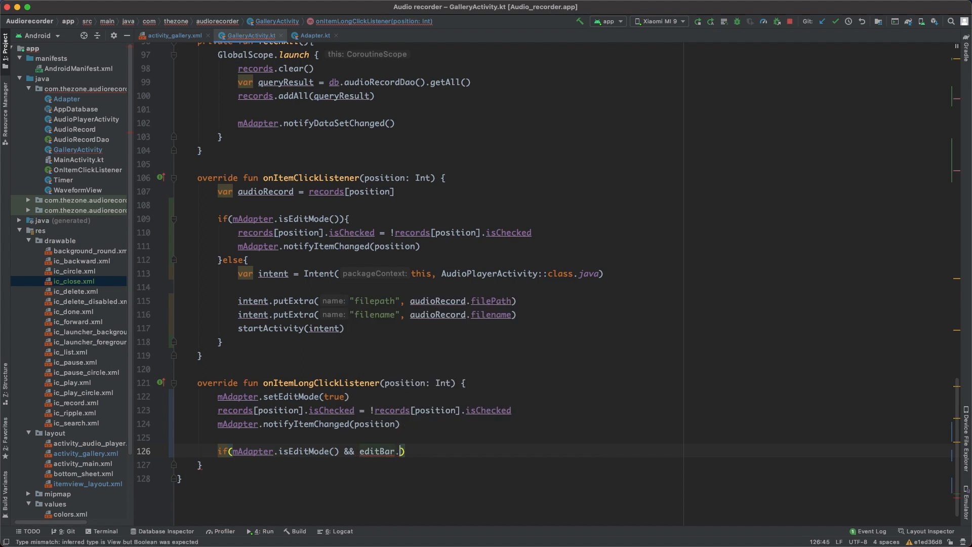
pyautogui.write('visibility ==')
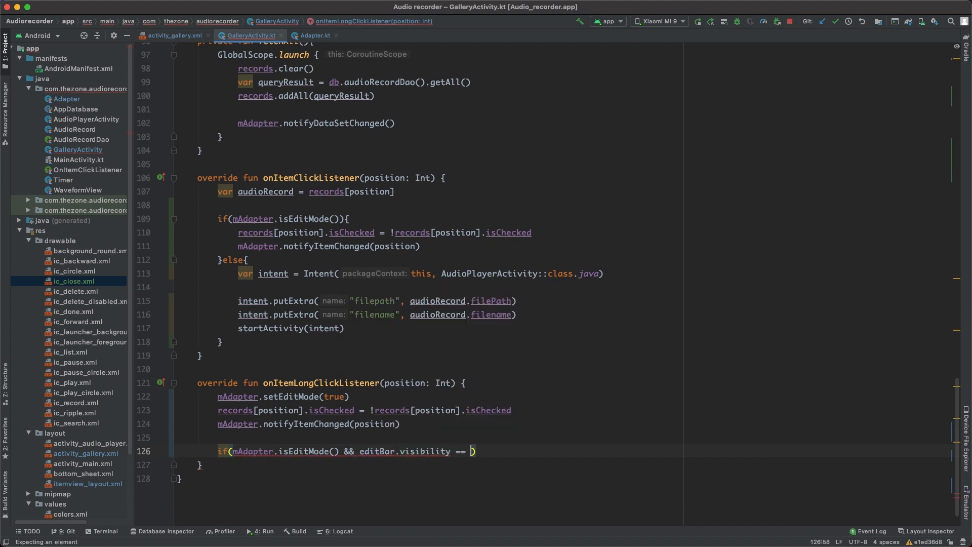
pyautogui.write('View.G')
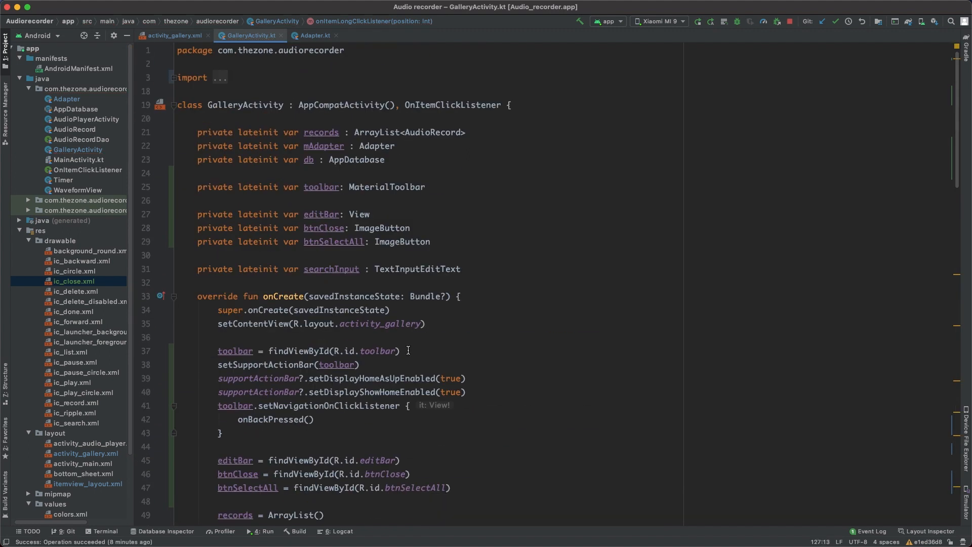
# Inside the check, disable the toolbar home buttons and set editBar to VISIBLE, then select those lines
pyautogui.moveTo(219, 379); pyautogui.dragTo(464, 392)
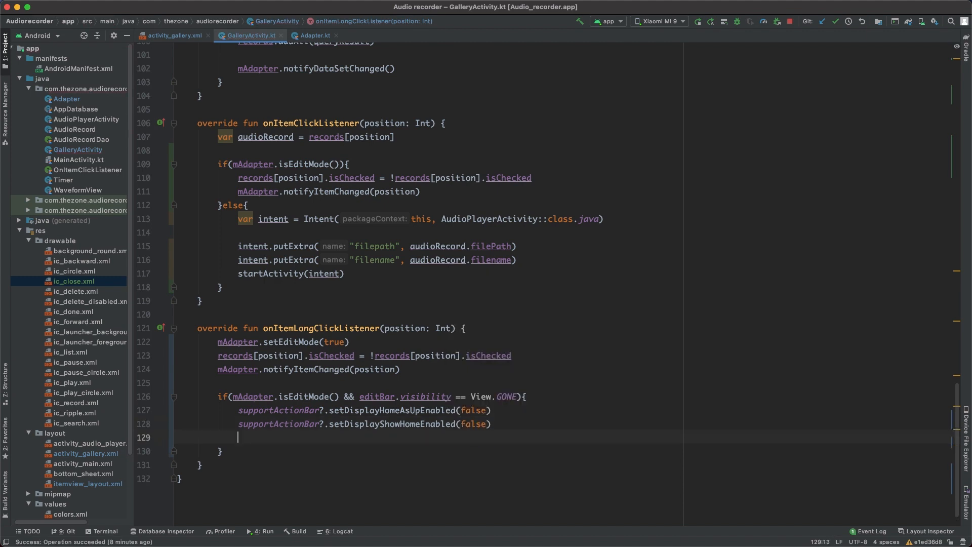
pyautogui.write('editBar')
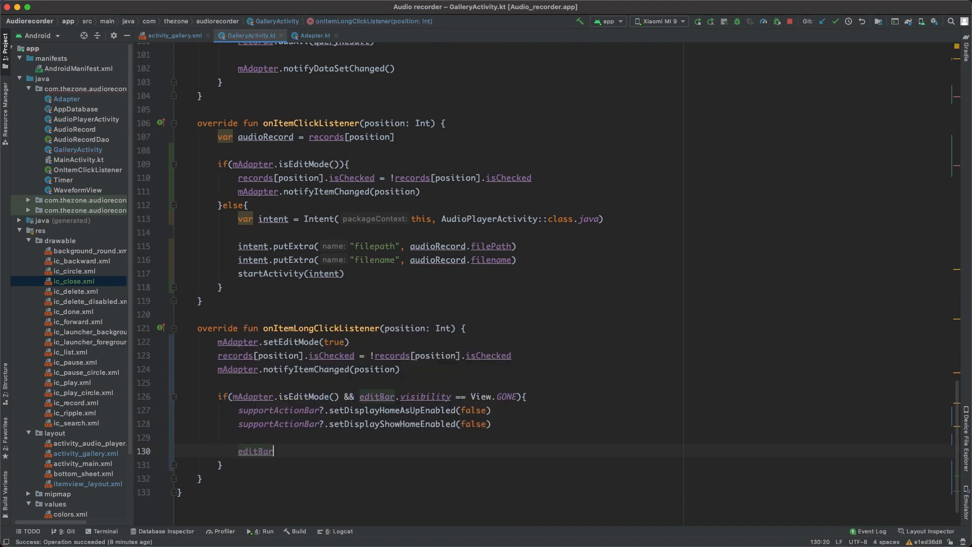
pyautogui.write('.visibility = View')
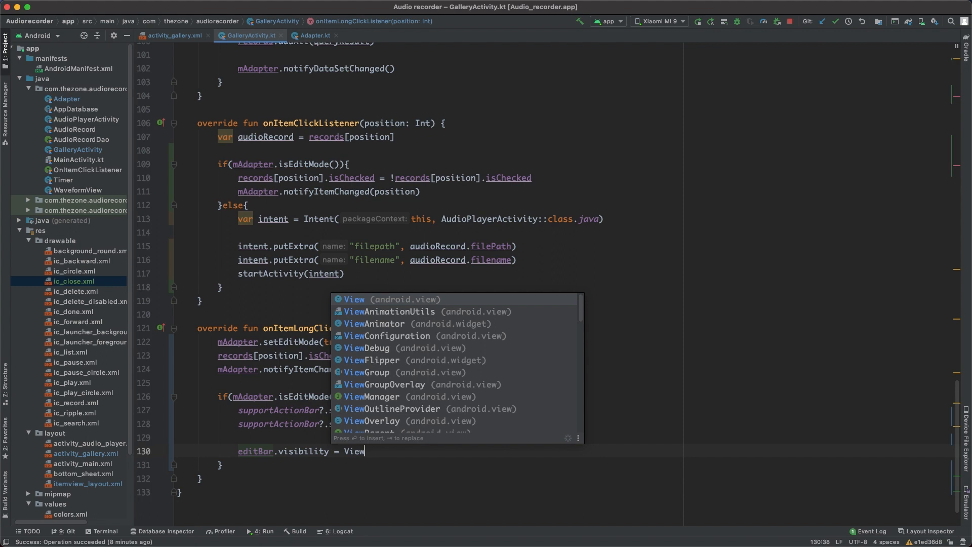
pyautogui.write('.VISIBLE')
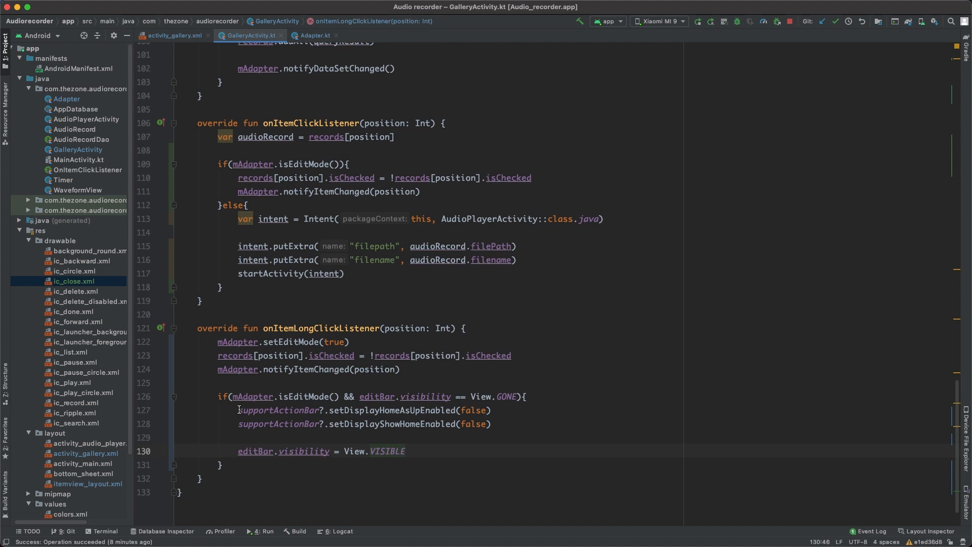
pyautogui.moveTo(238, 409); pyautogui.dragTo(405, 451)
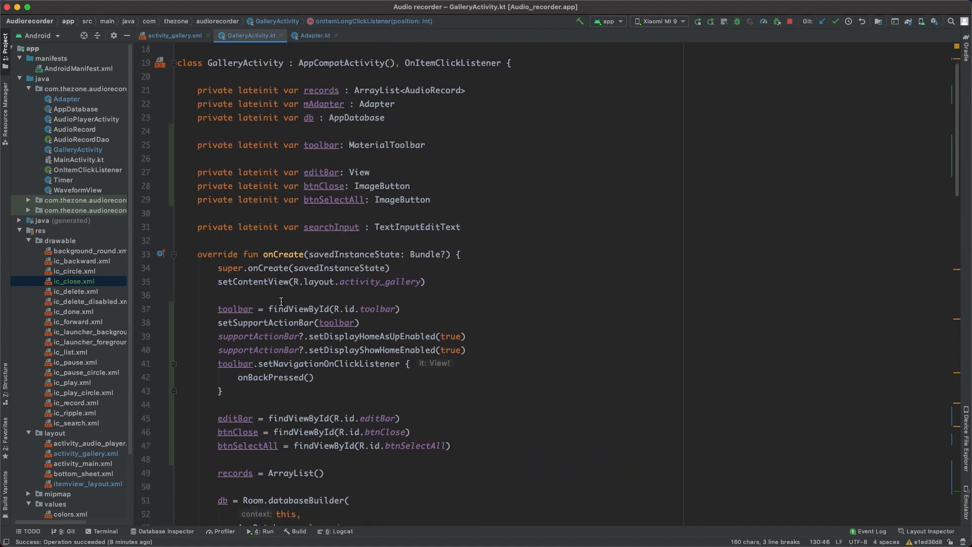
# In btnClose.setOnClickListener, re-enable the home buttons and set editBar visibility to GONE
pyautogui.scroll(-3)
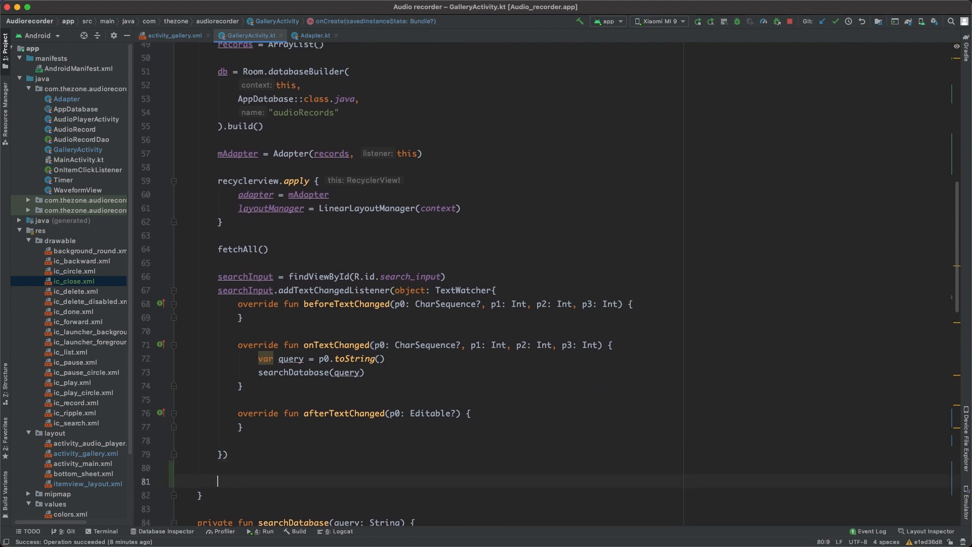
pyautogui.write('btnClose.setOnClickListener {')
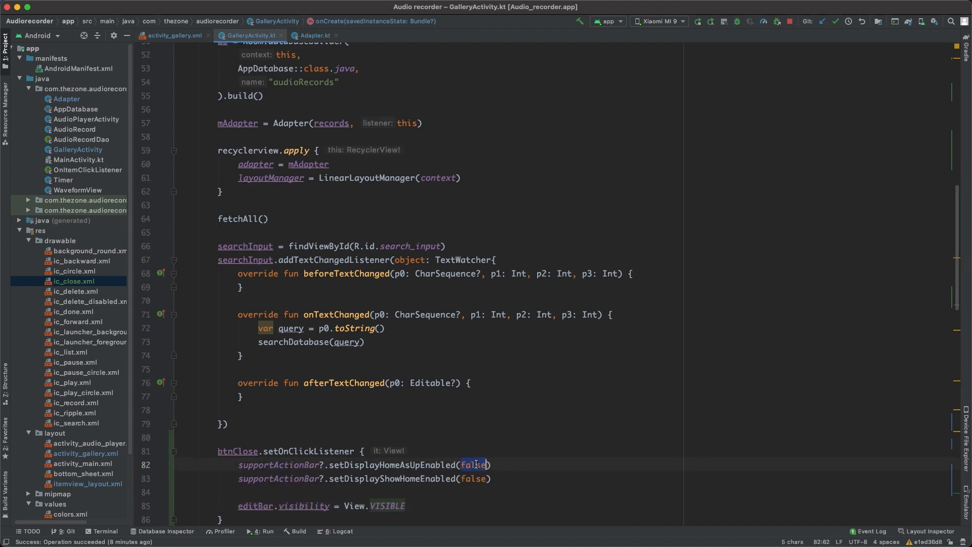
pyautogui.write('tru')
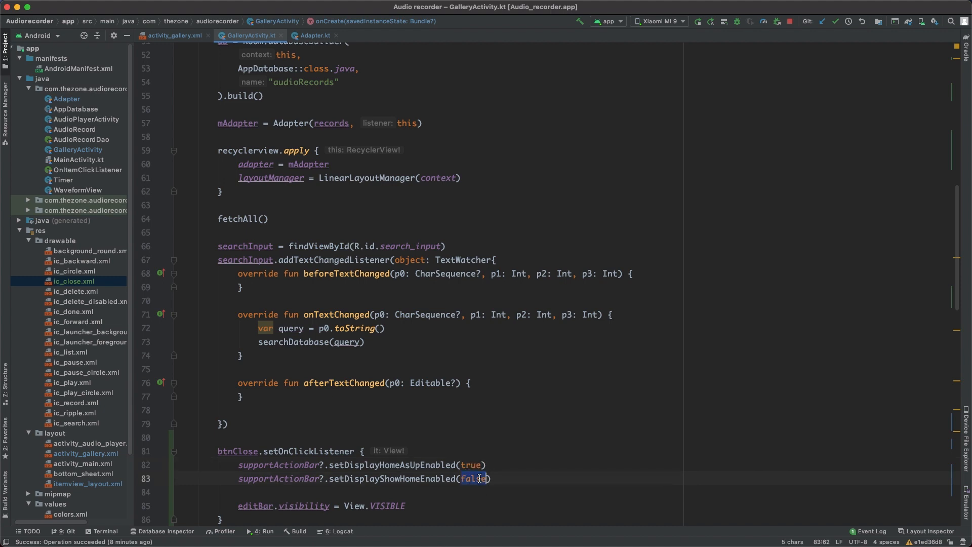
pyautogui.write('true')
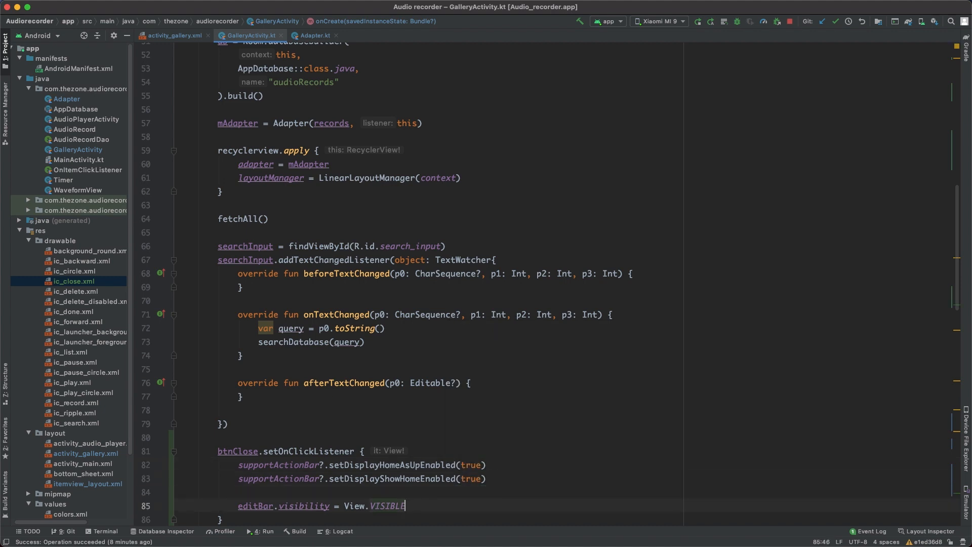
pyautogui.write('GON')
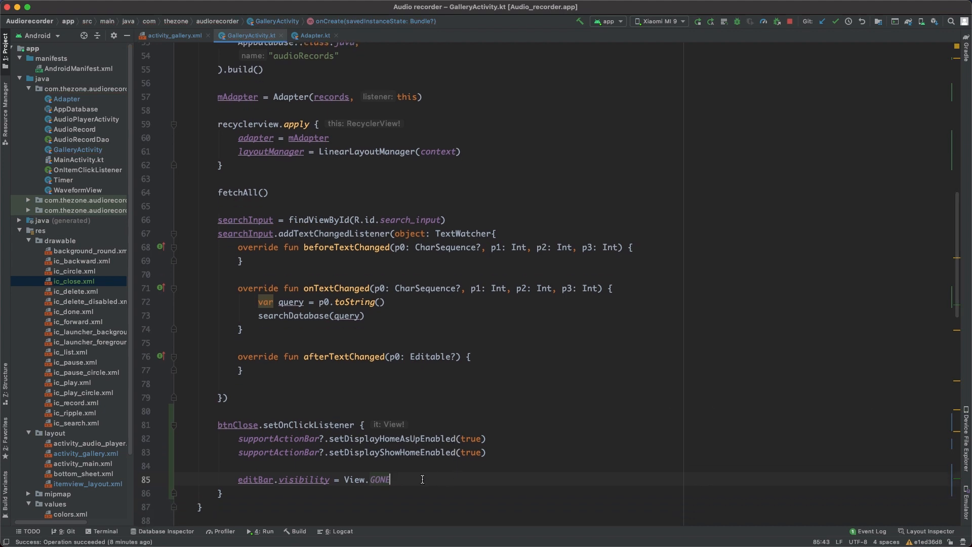
# Uncheck every record and call mAdapter.setEditMode(false), then jump to setEditMode's definition
pyautogui.write('records.map {')
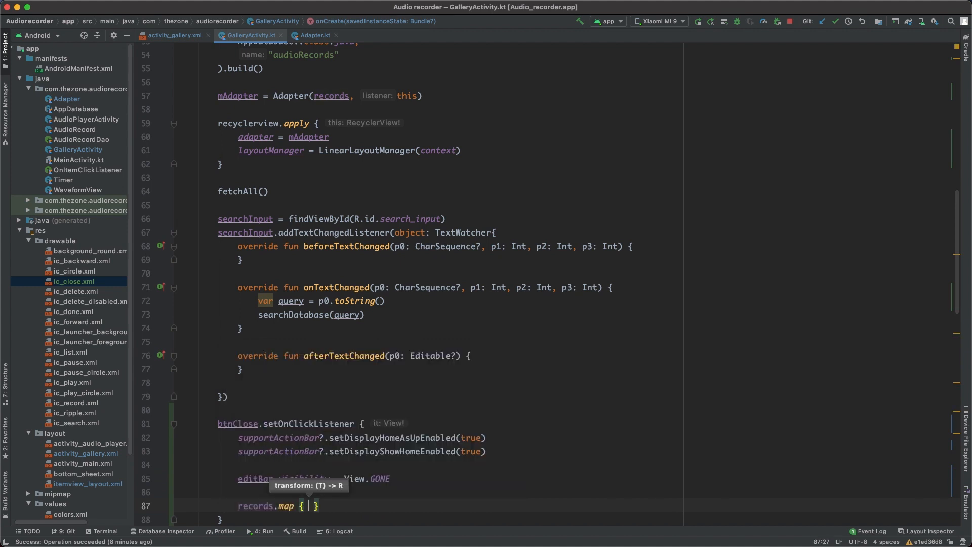
pyautogui.write('it.isChecked =')
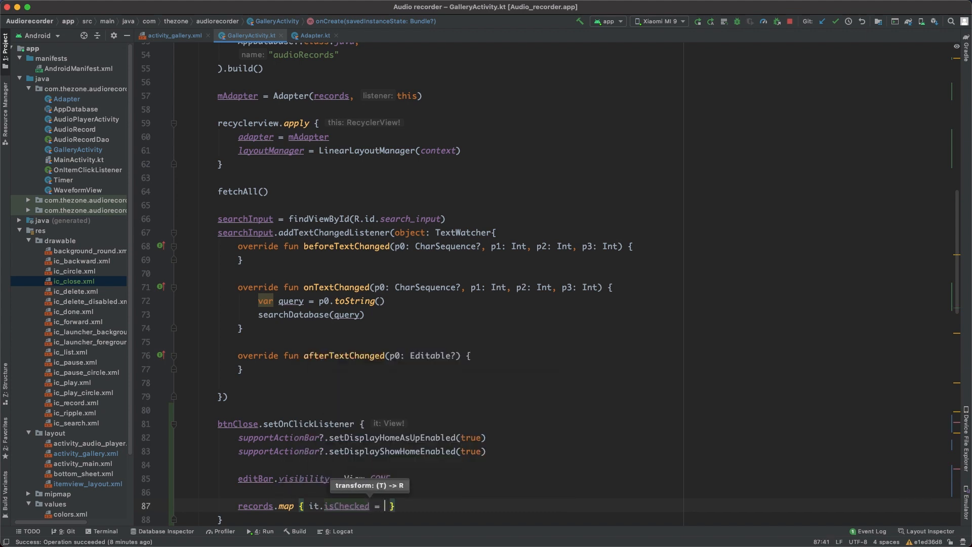
pyautogui.write('false')
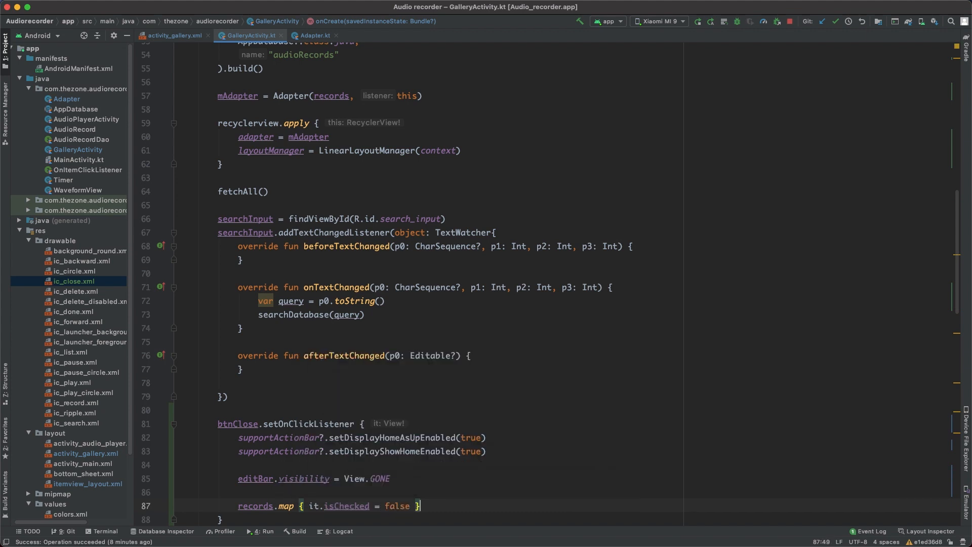
pyautogui.write('mAdapter.setEditMode(')
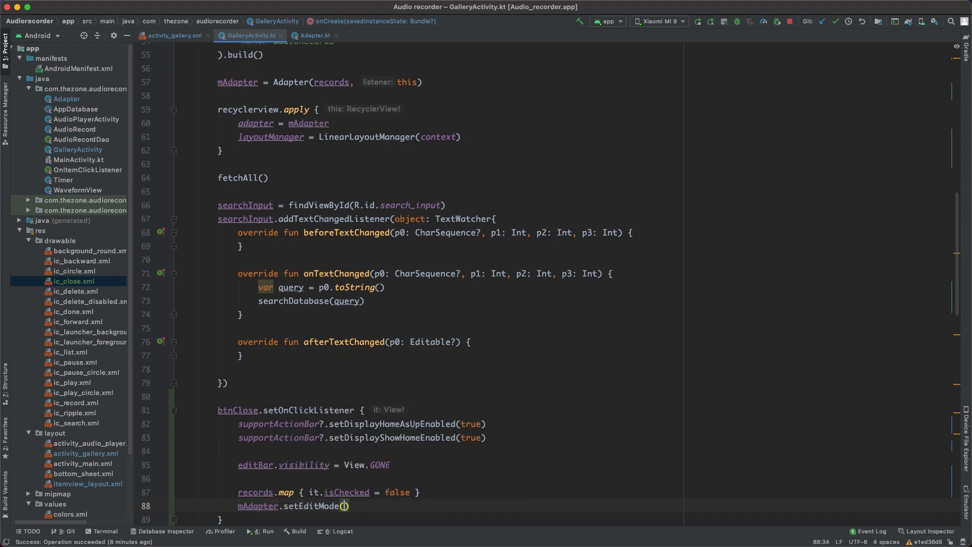
pyautogui.write('false')
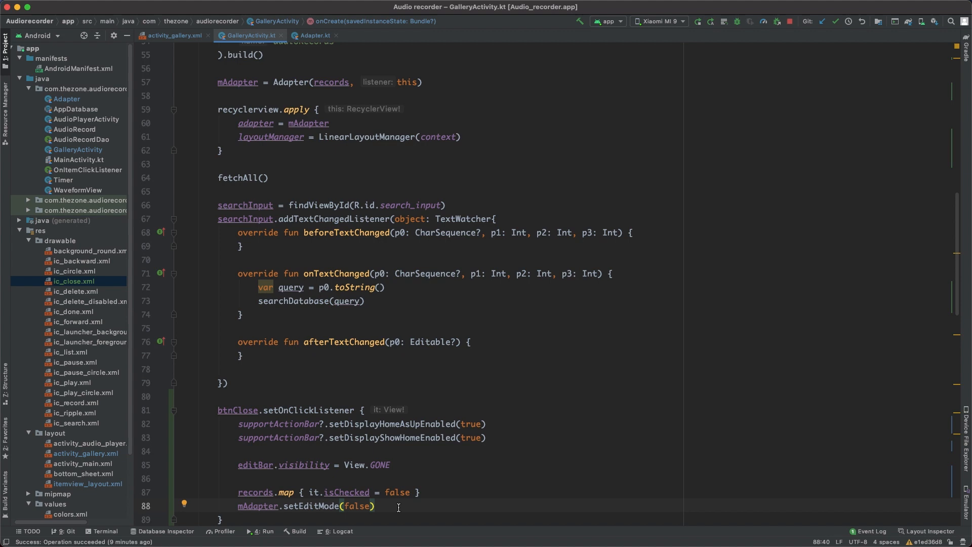
pyautogui.click(313, 36)
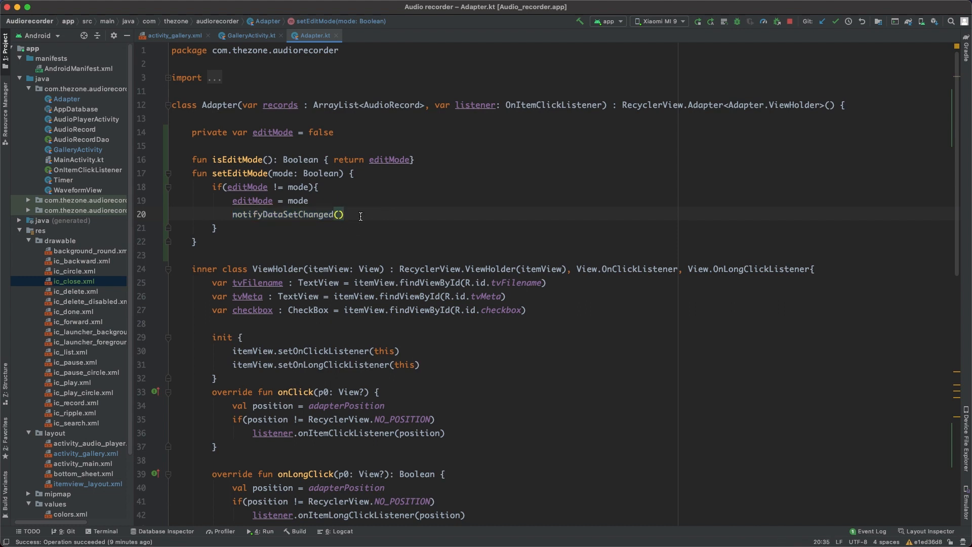
# Return to GalleryActivity.kt and begin a new private field below the db declaration
pyautogui.click(249, 36)
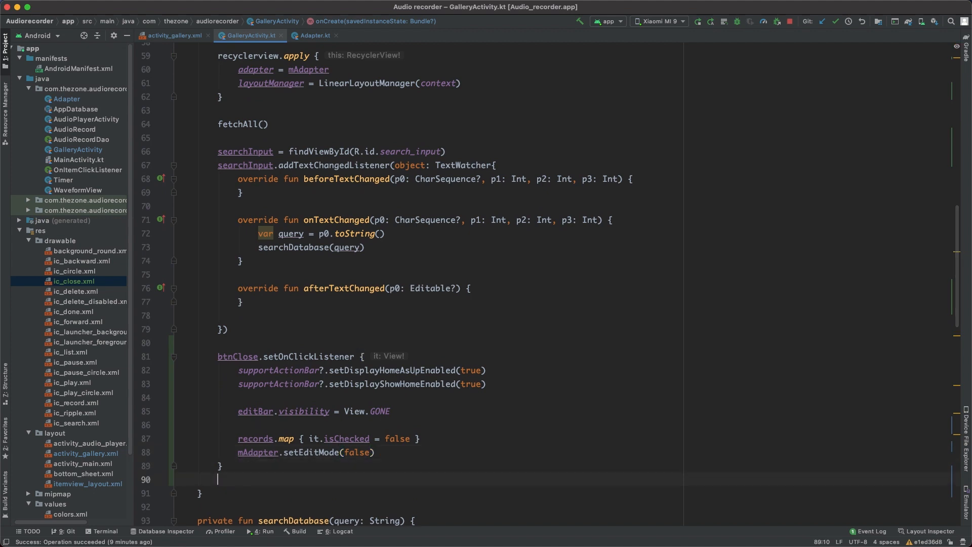
pyautogui.write('btnSelectAll: ImageButton')
pyautogui.write('private')
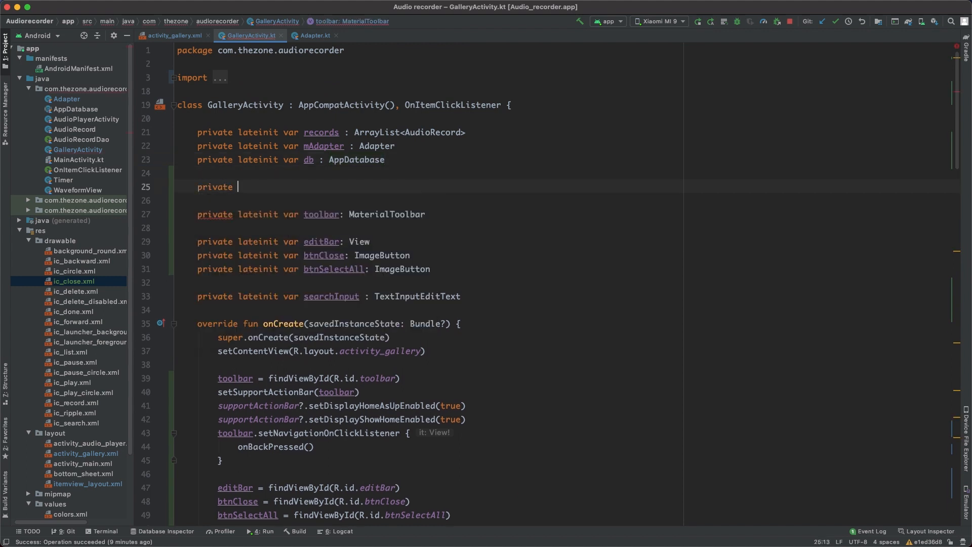
# Declare 'private var allChecked =' and scroll to the btnSelectAll listener
pyautogui.write('var all')
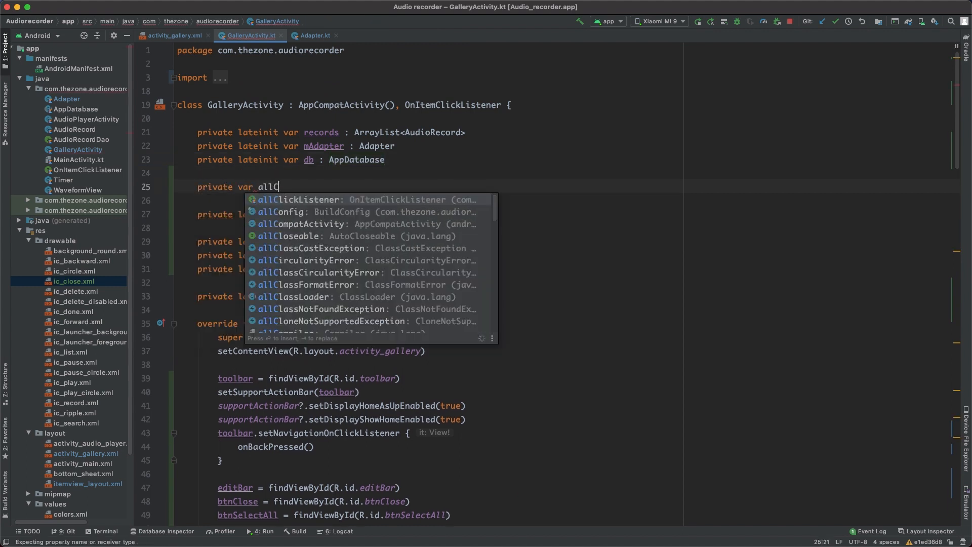
pyautogui.write('Checked =')
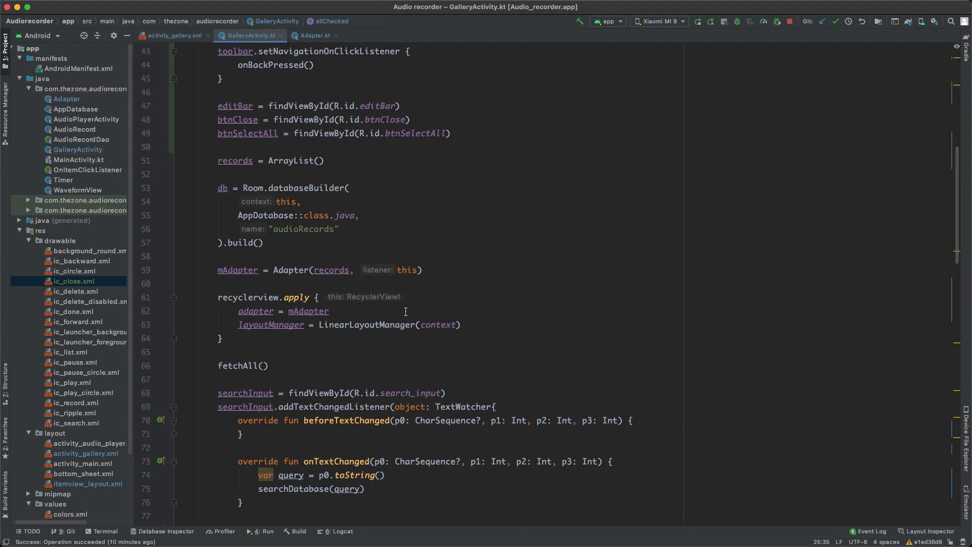
pyautogui.scroll(-3)
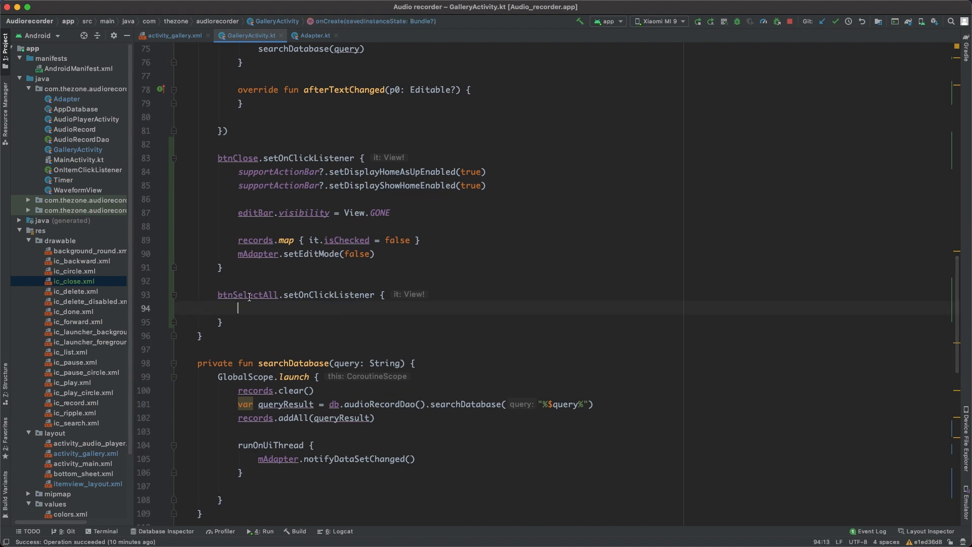
# Toggle allChecked, set every record's isChecked to it and call mAdapter.notifyDataSetChanged()
pyautogui.write('a')
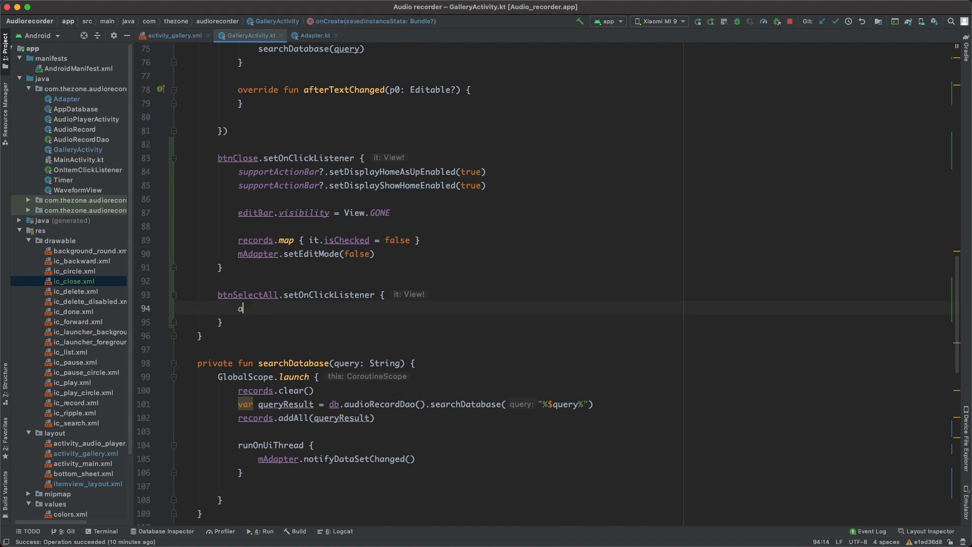
pyautogui.write('llChecked')
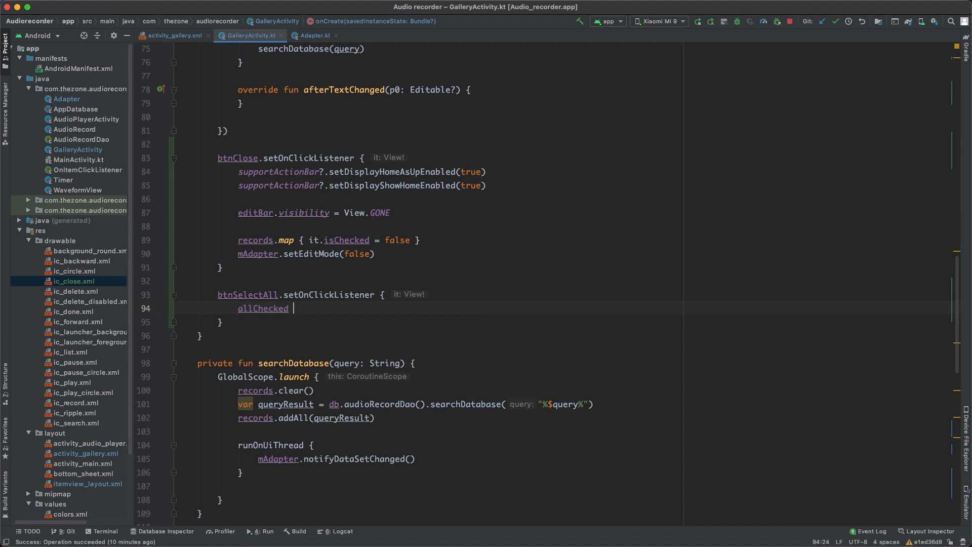
pyautogui.write('= !allChecked')
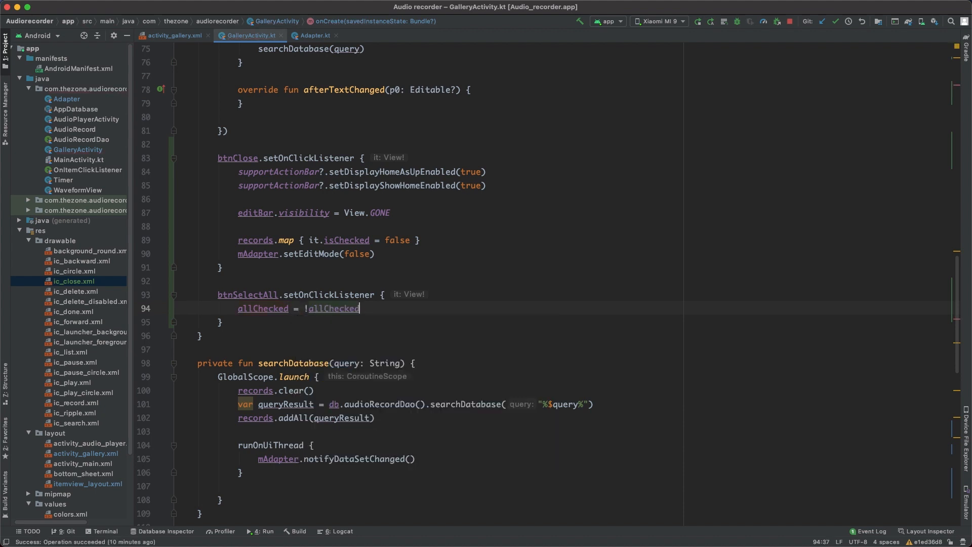
pyautogui.write('records.map { it.isChecked = allChecked')
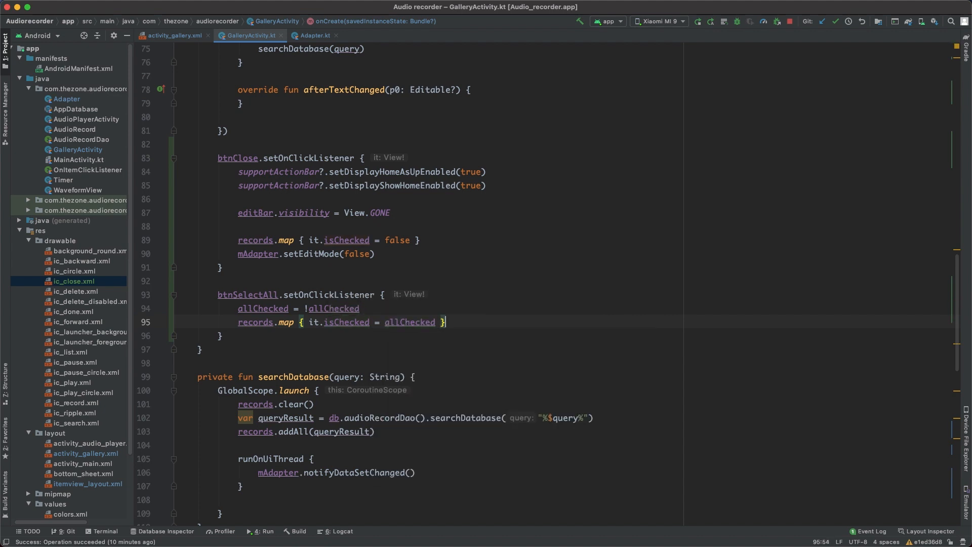
pyautogui.write('mA')
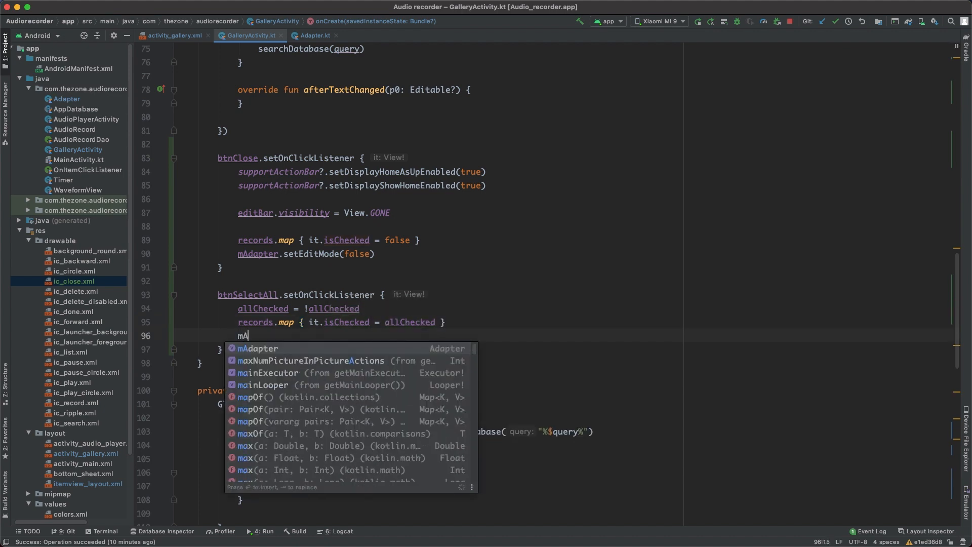
pyautogui.write('.notifyDataSetChanged(')
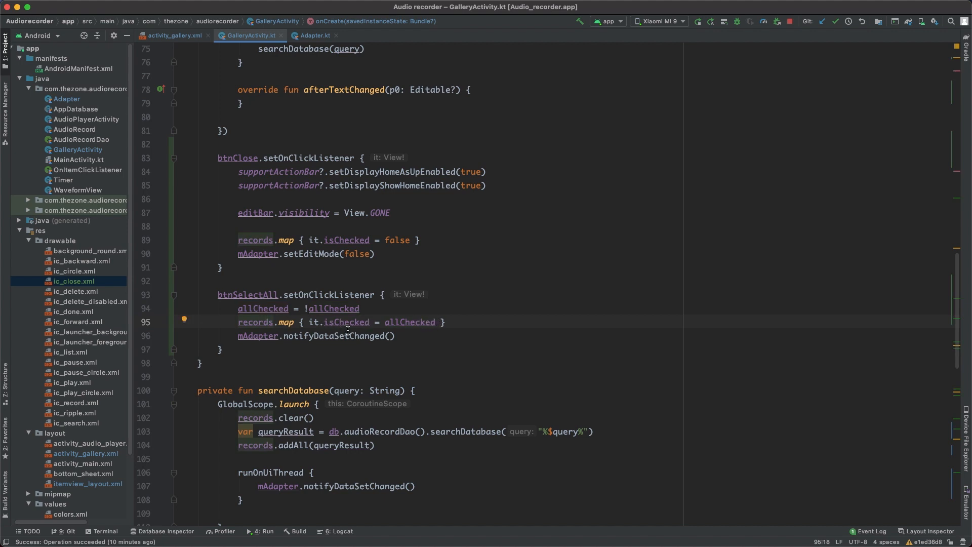
pyautogui.moveTo(332, 309)
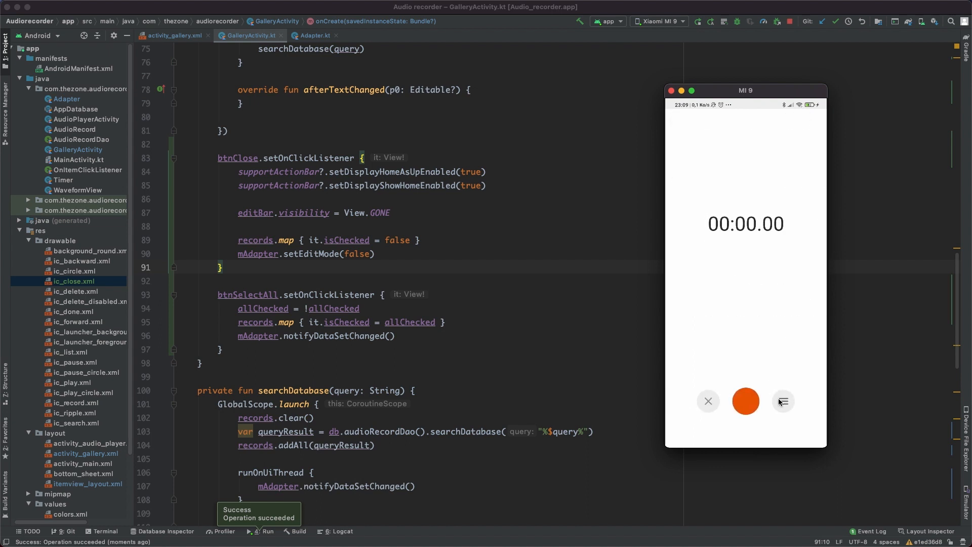
# In the emulator's Recordings list, long-press a record into edit mode, toggle select-all, then check the first recording
pyautogui.click(783, 401)
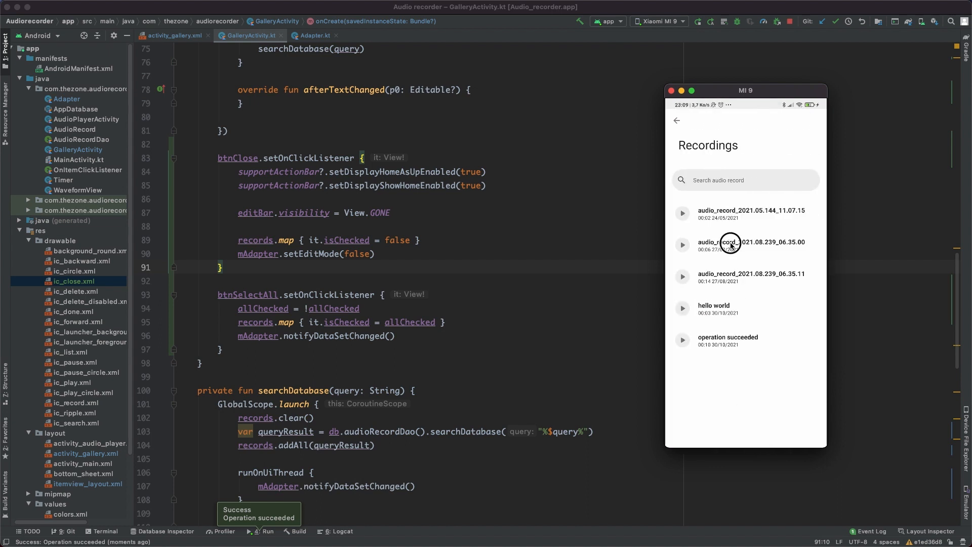
pyautogui.click(730, 244)
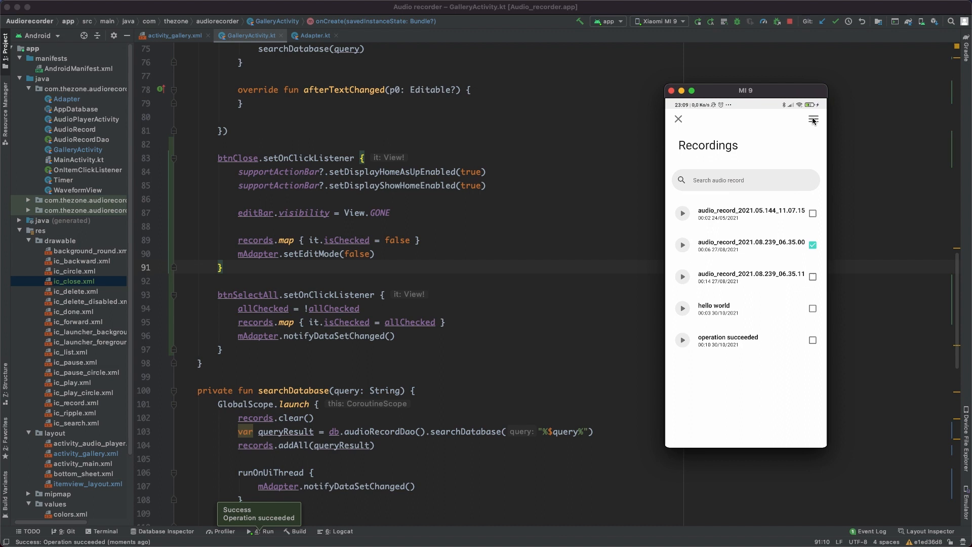
pyautogui.click(813, 119)
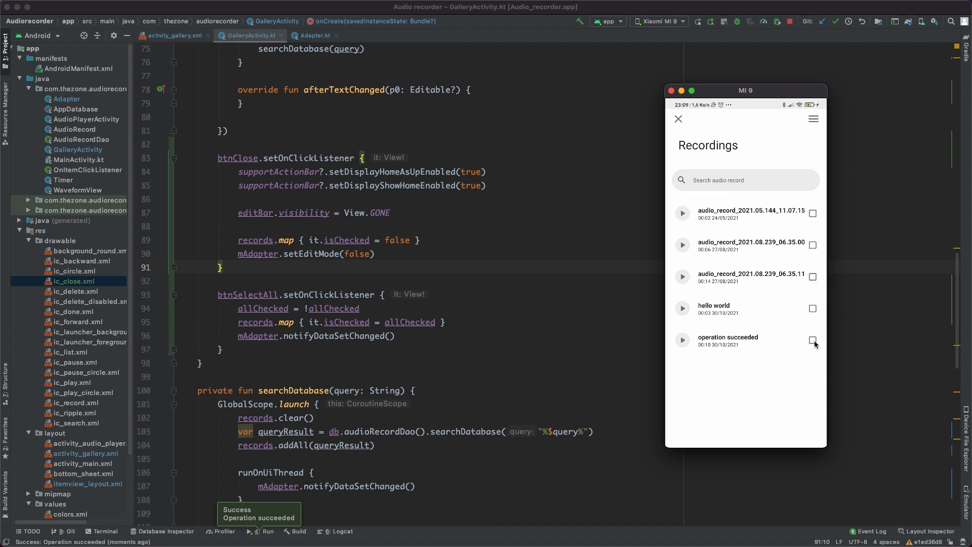
pyautogui.click(678, 119)
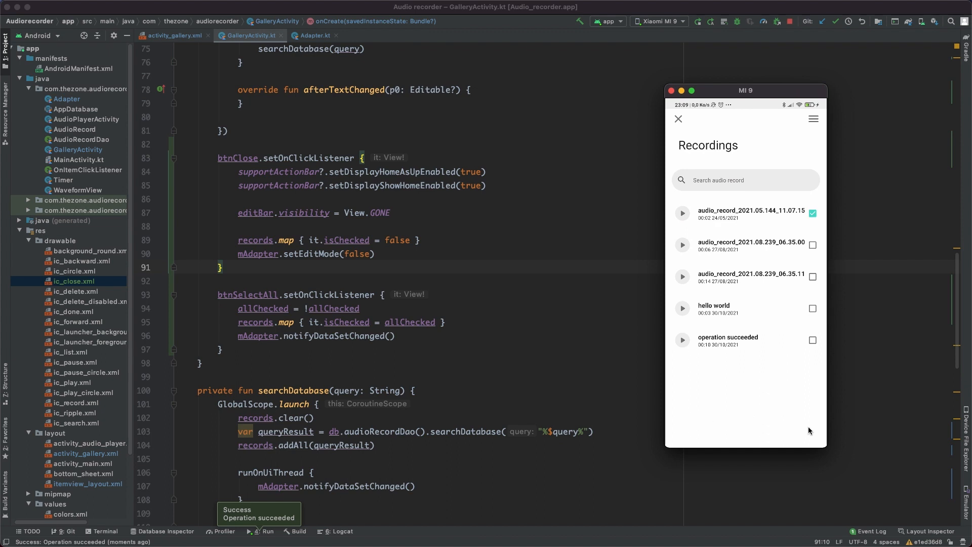
pyautogui.moveTo(805, 439)
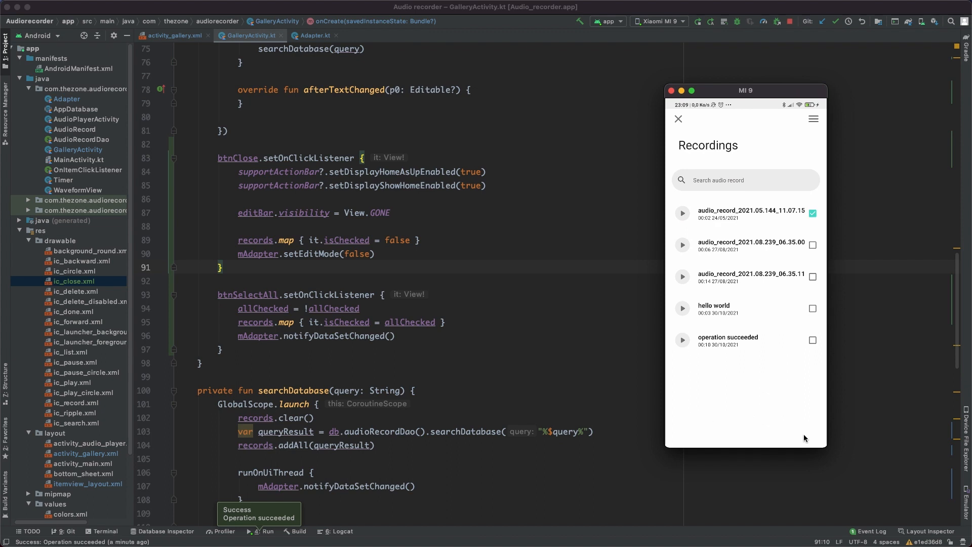